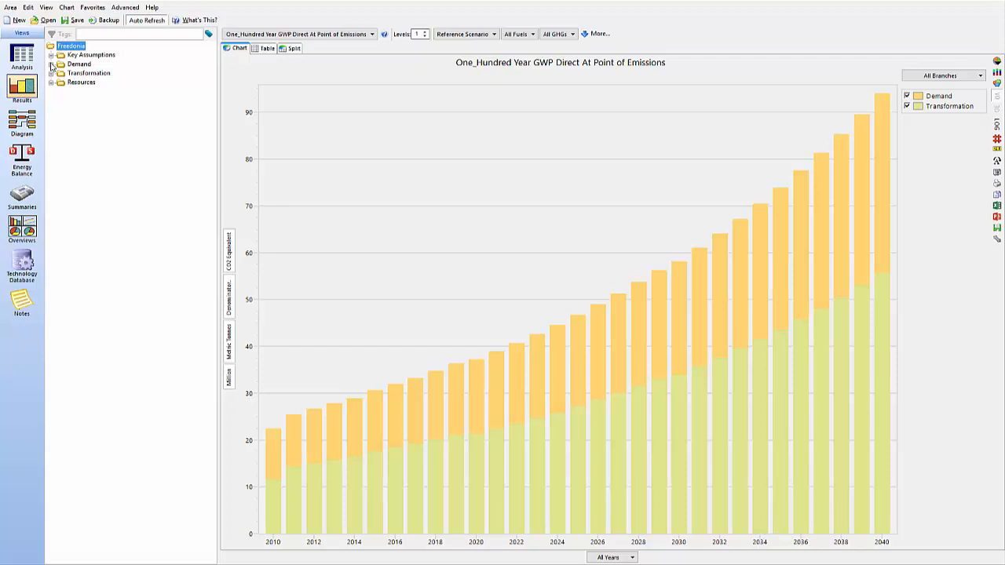
# Show the Freedonia area tree in the Analysis view.
pyautogui.click(51, 63)
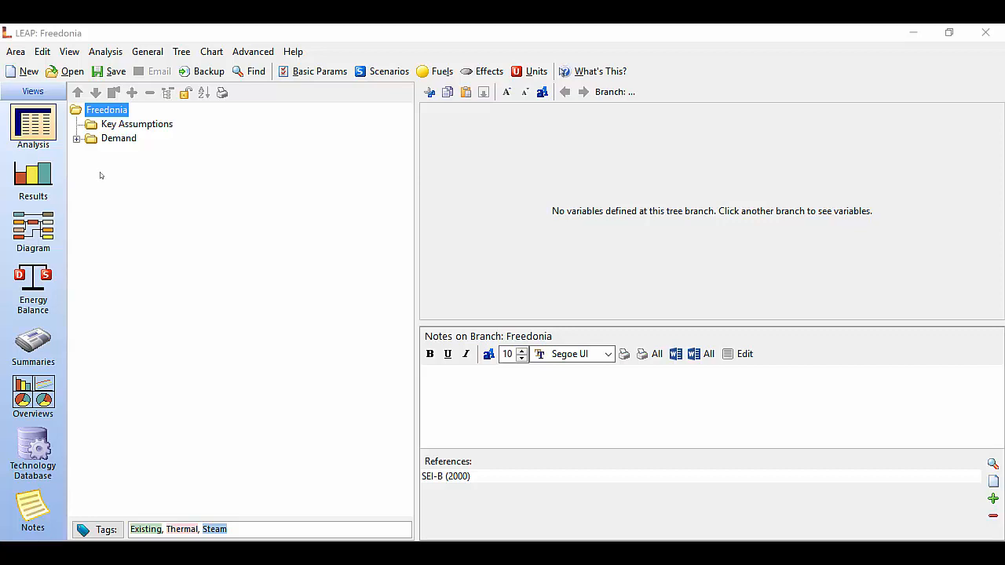
# Revert Freedonia to saved version '4.4.0: Cost-Benefit Analysis', confirming the overwrite.
pyautogui.click(15, 51)
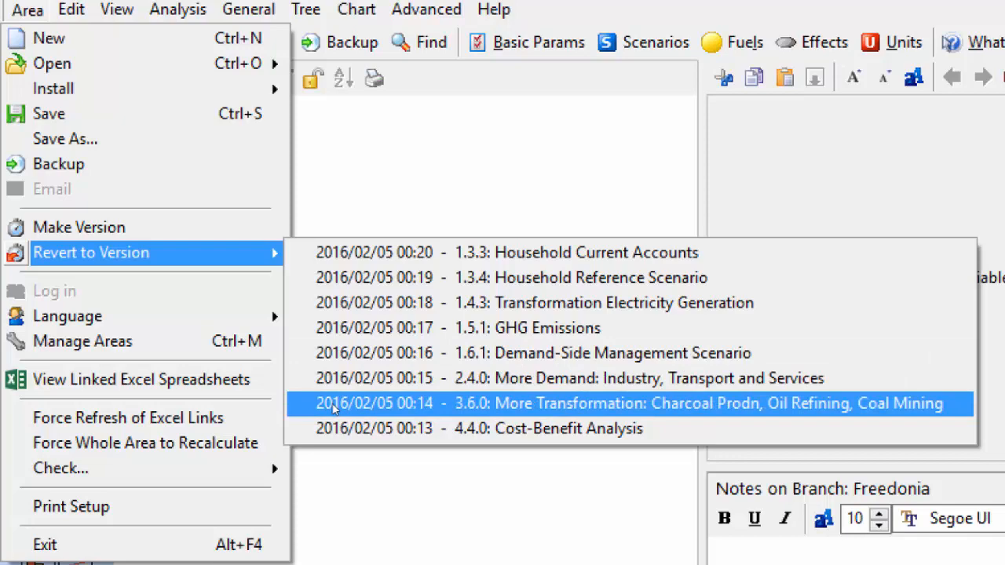
pyautogui.click(548, 428)
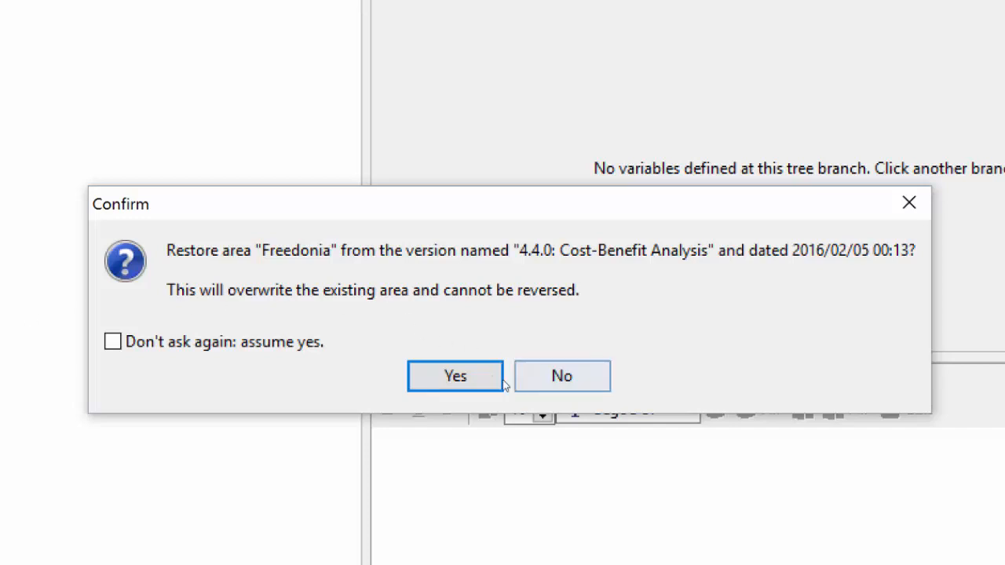
pyautogui.click(455, 375)
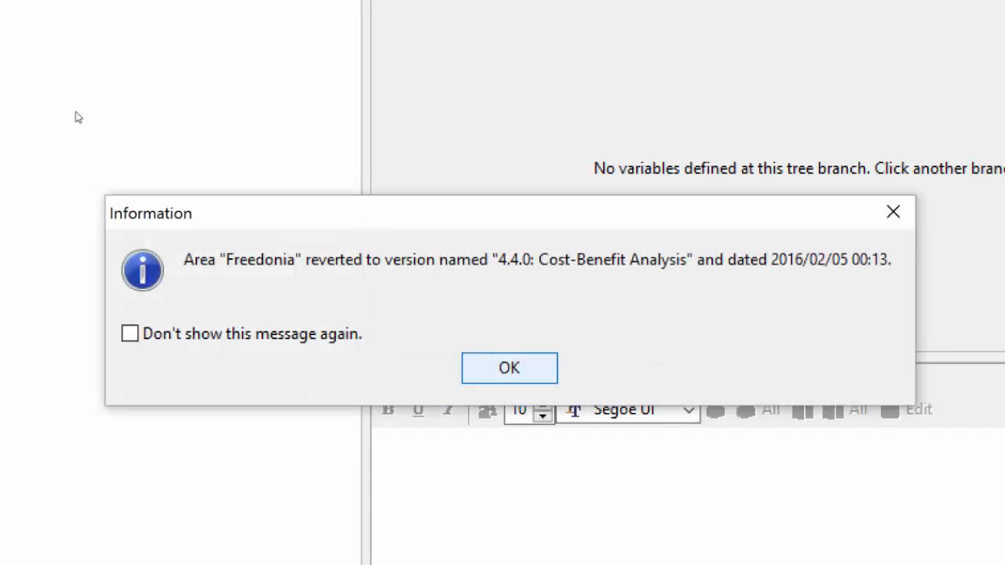
pyautogui.click(509, 369)
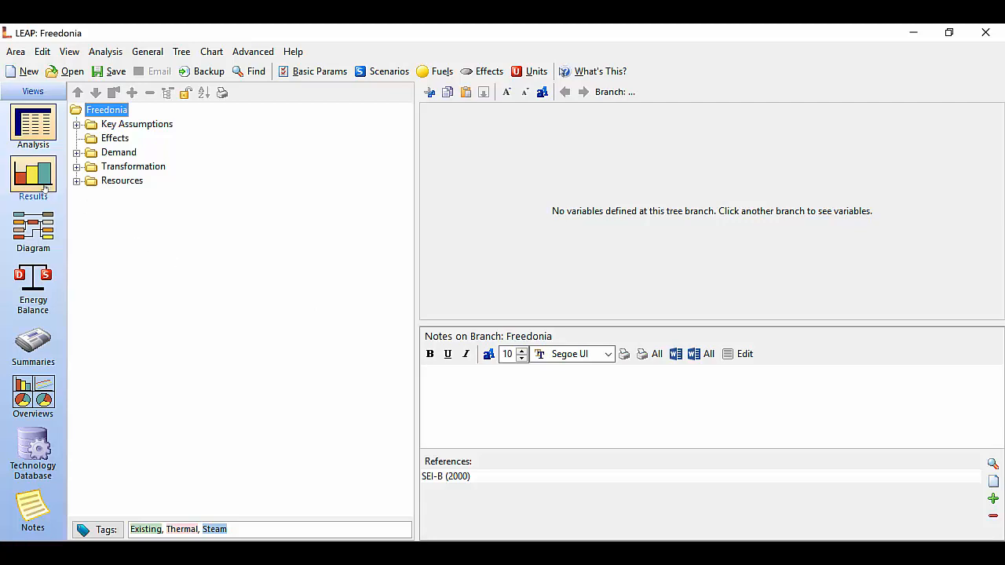
# Calculate the area and view 100-year GWP emissions for Demand and Transformation, 2010–2040.
pyautogui.click(33, 177)
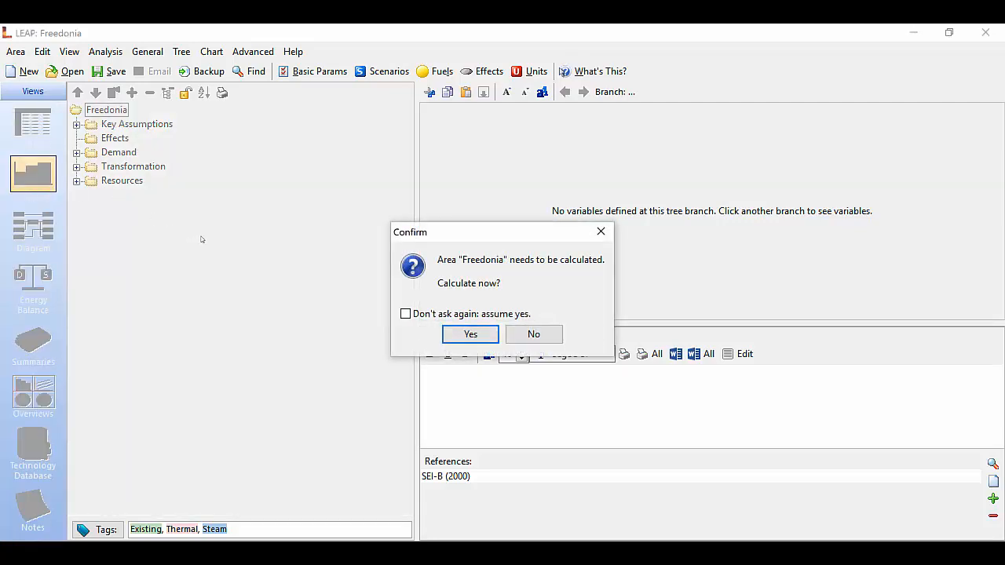
pyautogui.moveTo(465, 275)
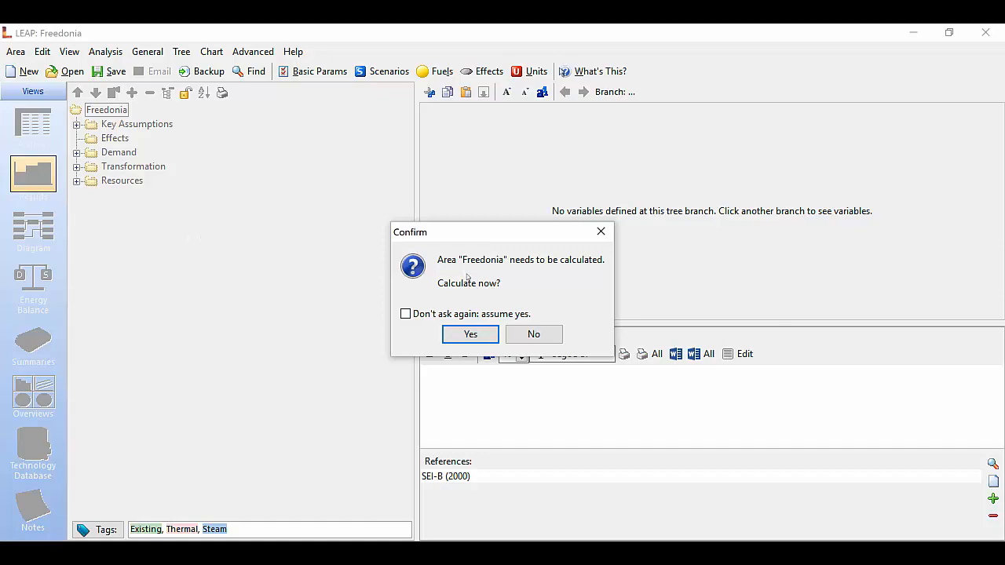
pyautogui.click(470, 334)
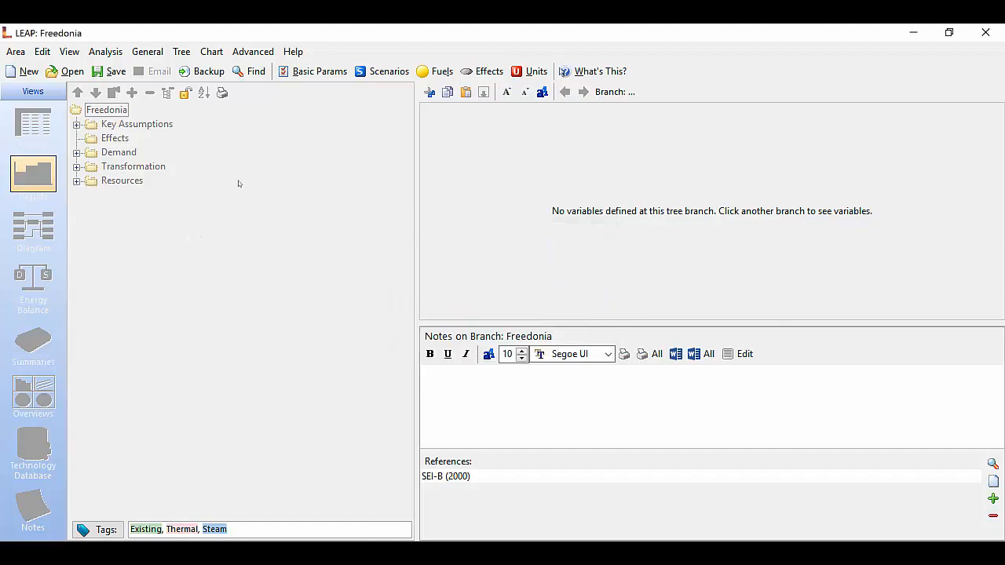
pyautogui.click(33, 177)
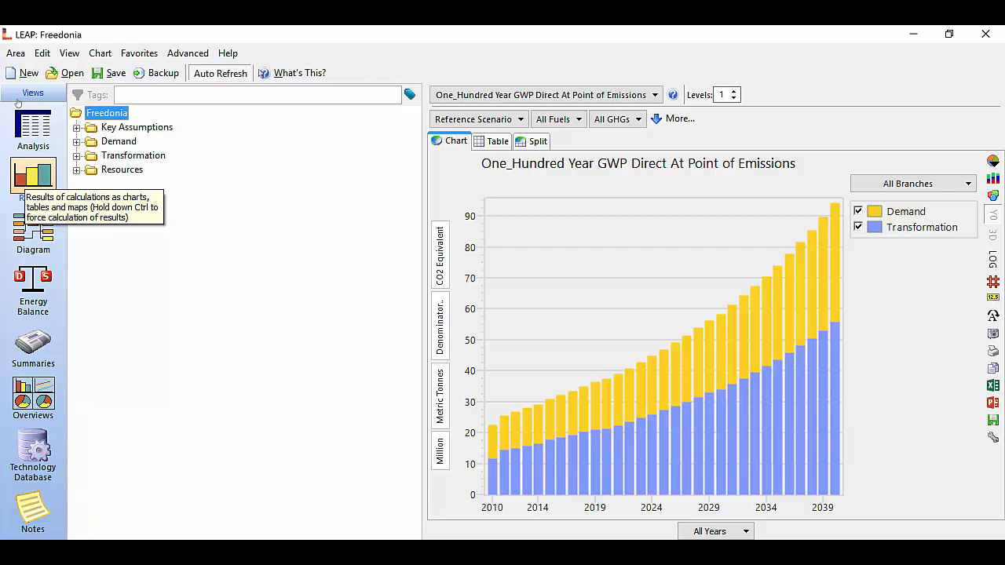
pyautogui.moveTo(448, 158)
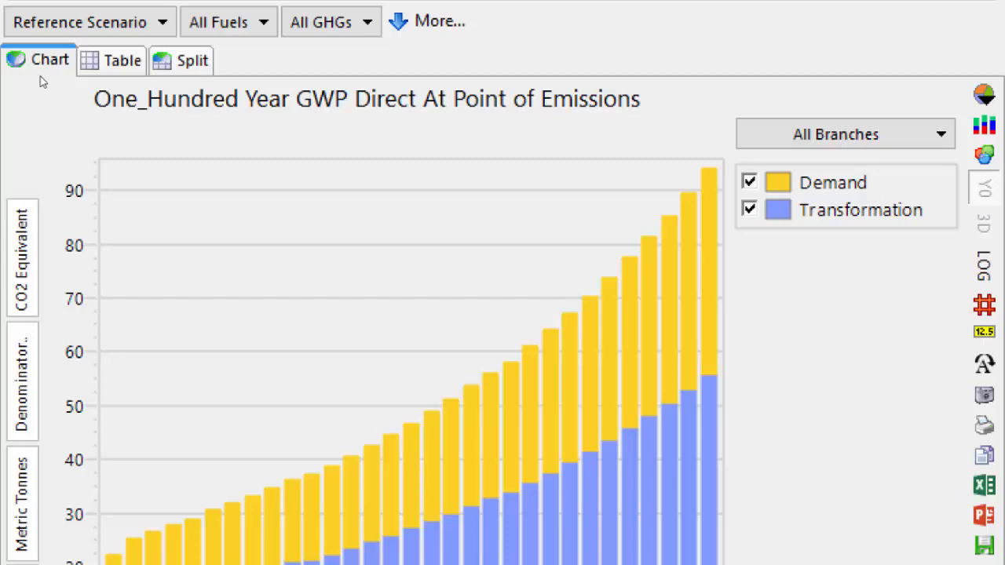
pyautogui.click(112, 60)
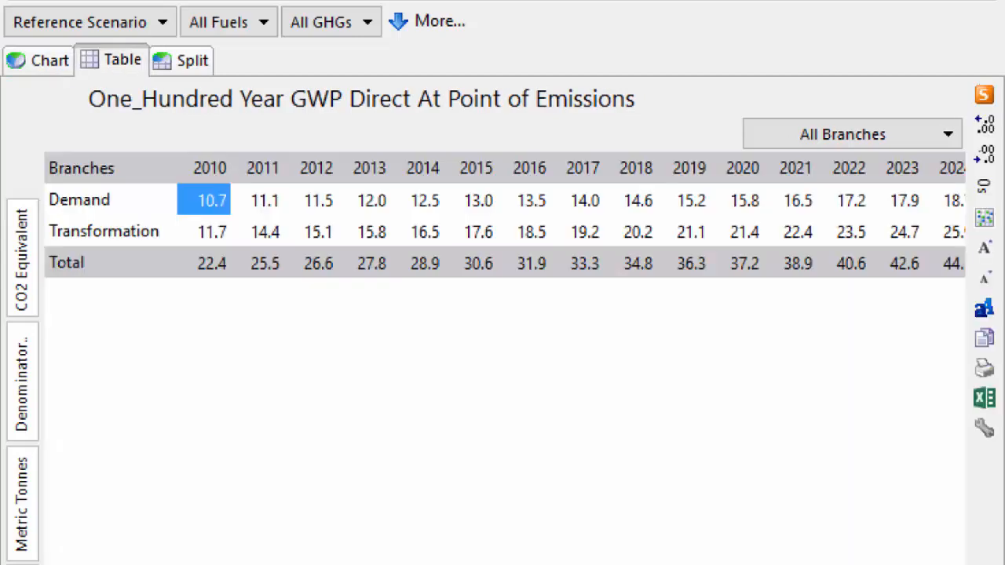
pyautogui.click(192, 60)
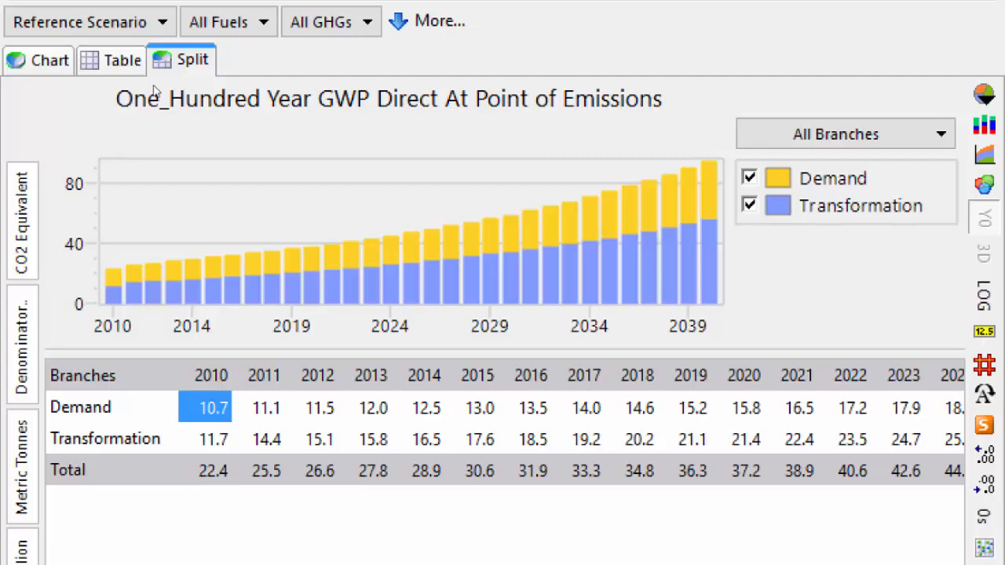
pyautogui.click(49, 60)
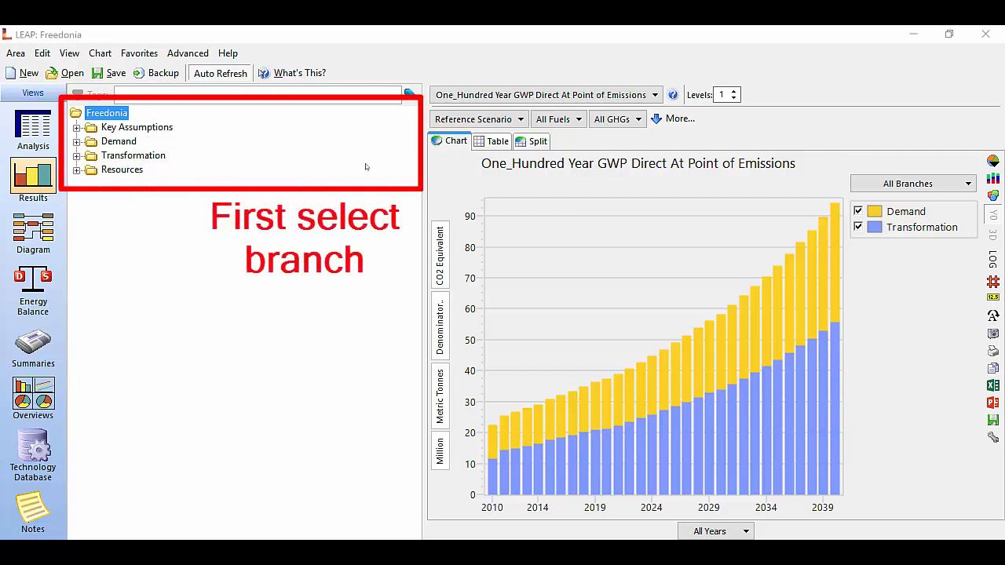
pyautogui.moveTo(333, 158)
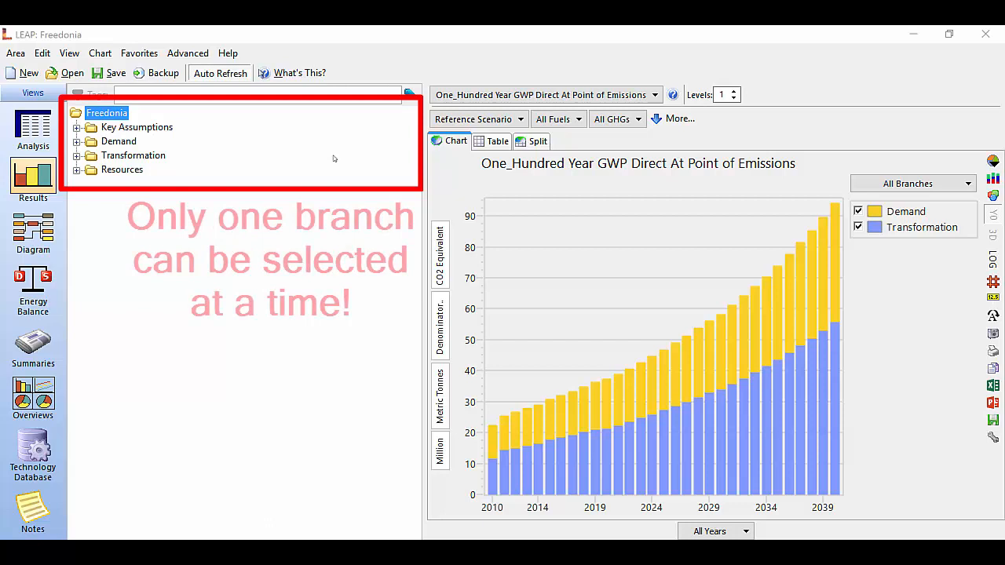
pyautogui.moveTo(325, 163)
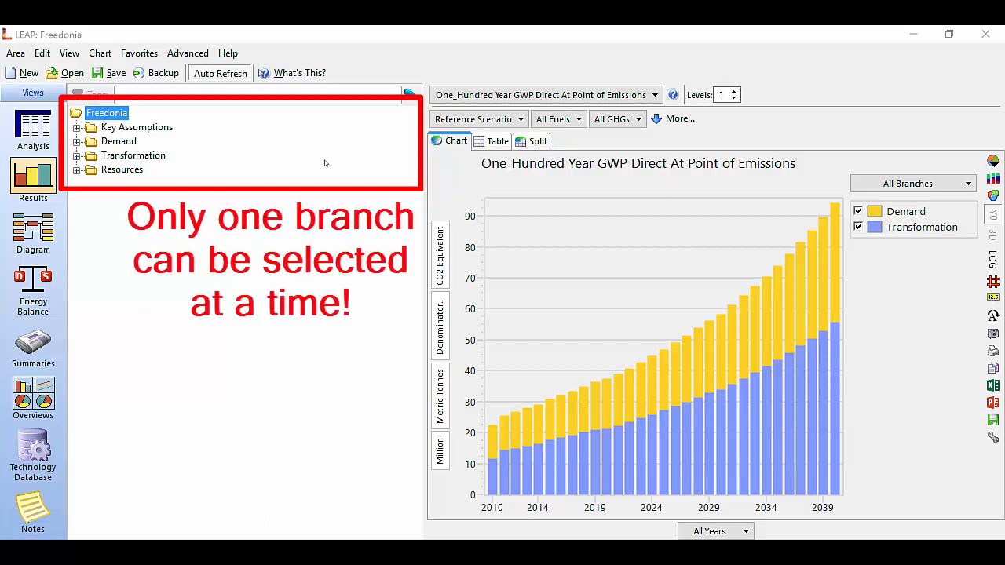
pyautogui.moveTo(222, 153)
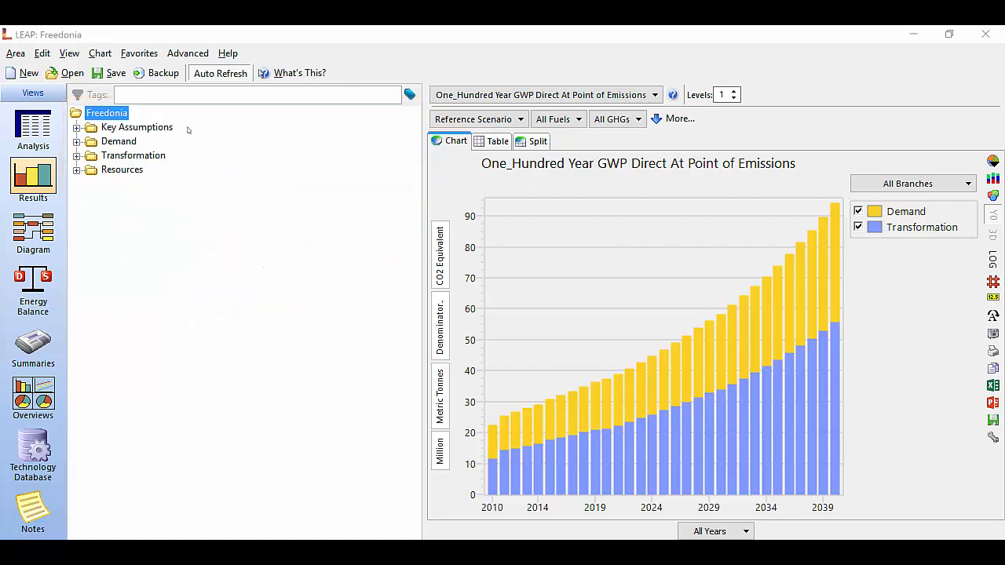
pyautogui.moveTo(179, 131)
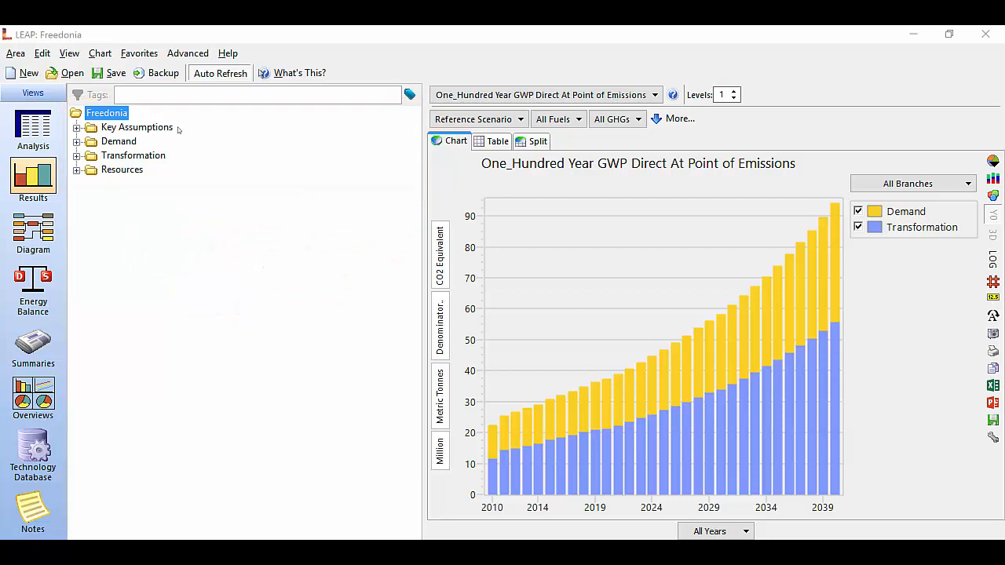
# View Household's Urban/Rural split, then chart Transformation emissions from Electricity Generation.
pyautogui.click(118, 141)
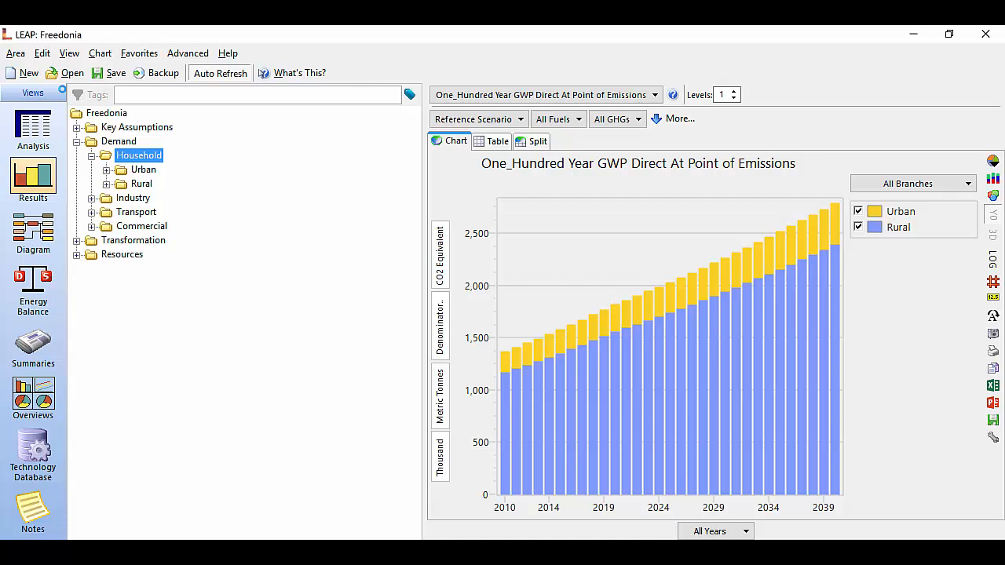
pyautogui.click(91, 156)
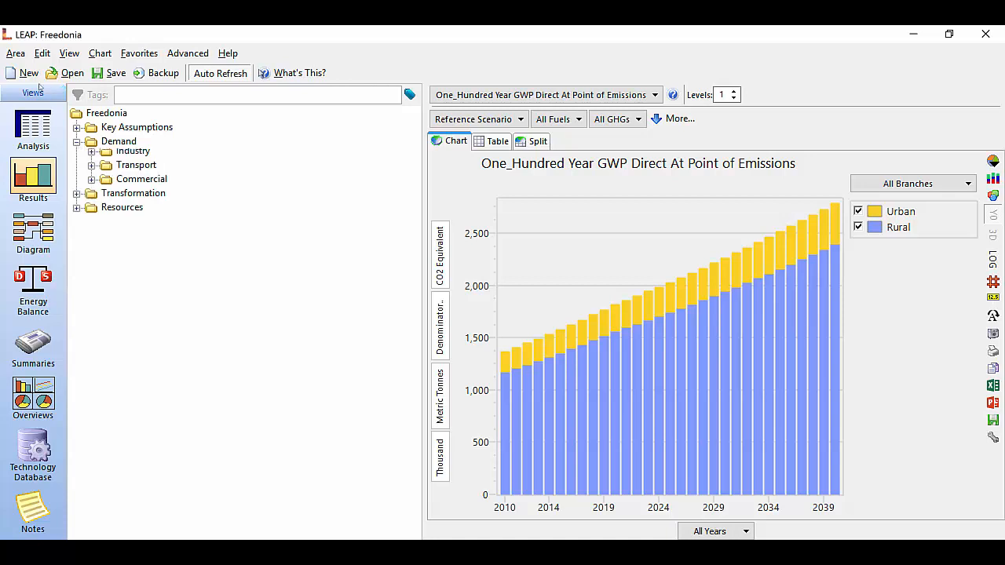
pyautogui.click(78, 142)
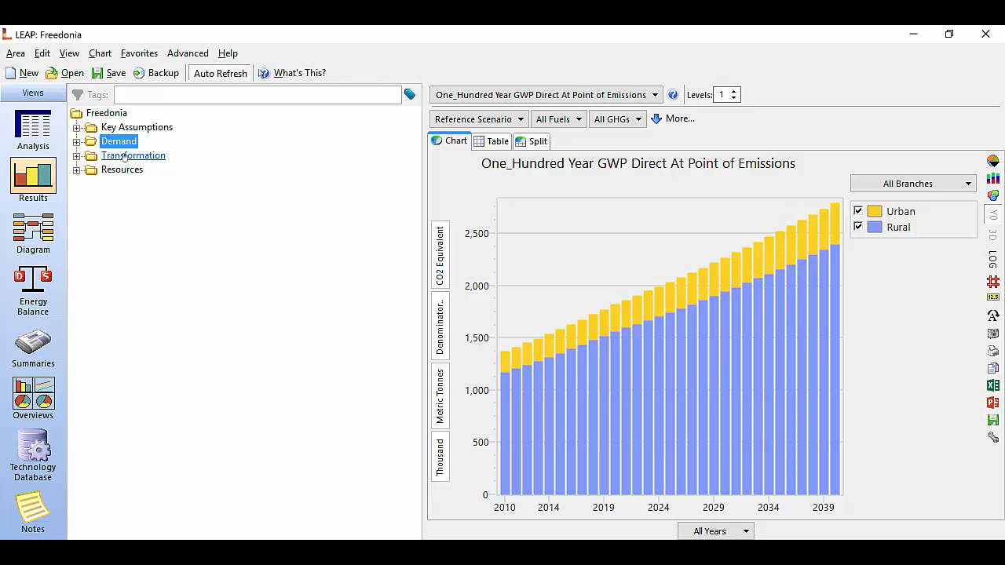
pyautogui.click(134, 155)
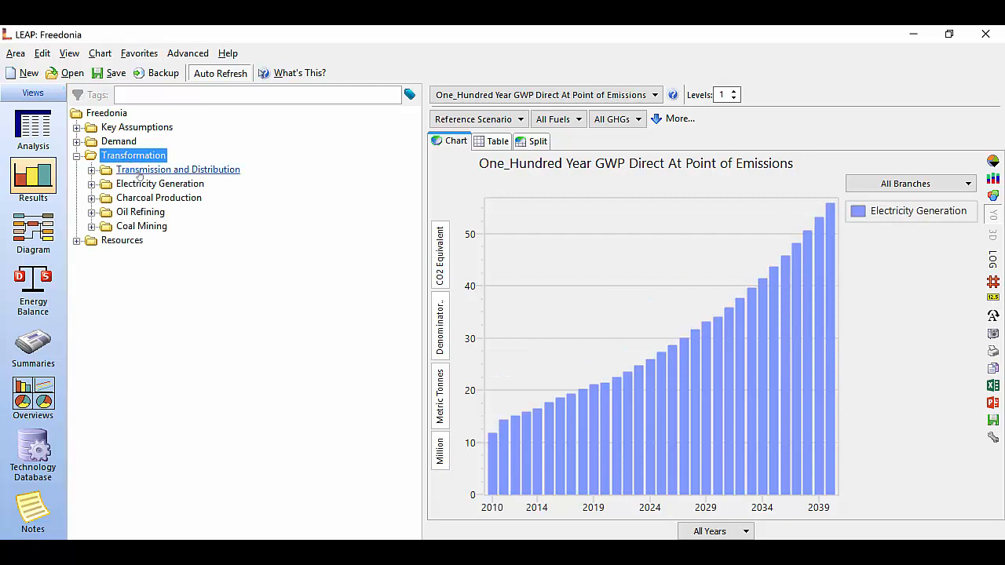
# Browse the result variable list and chart Electricity Generation outputs by feedstock fuel.
pyautogui.click(160, 183)
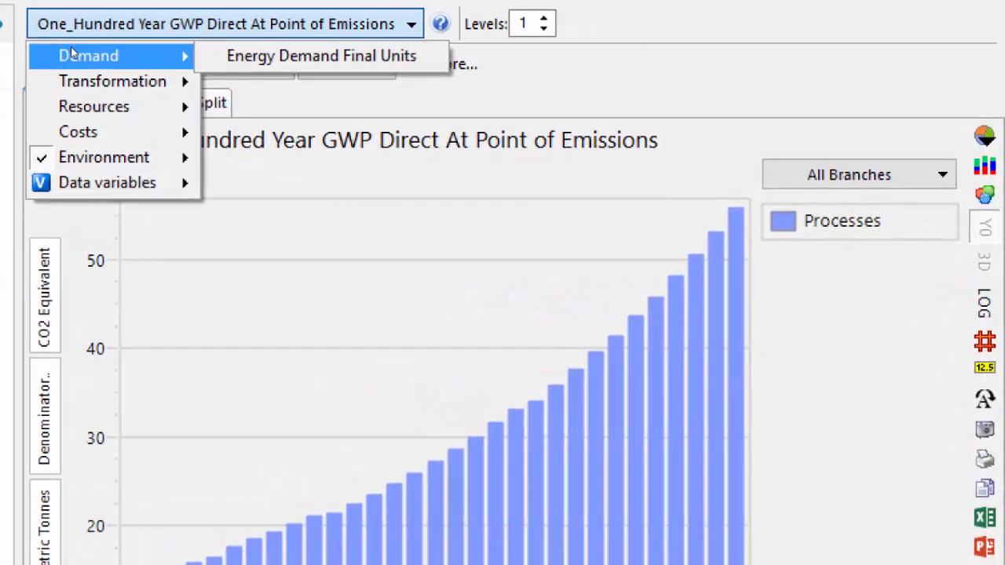
pyautogui.moveTo(113, 80)
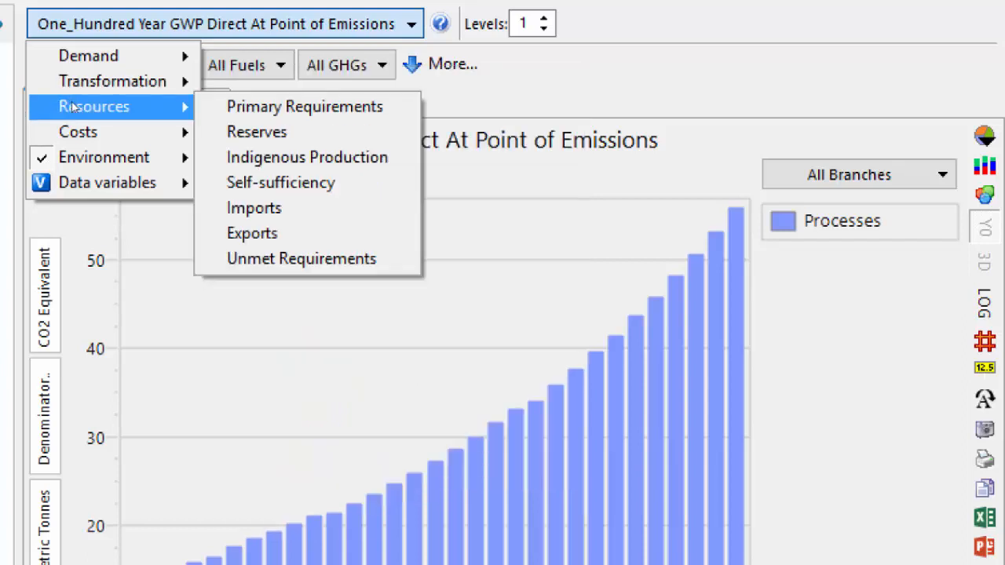
pyautogui.moveTo(77, 131)
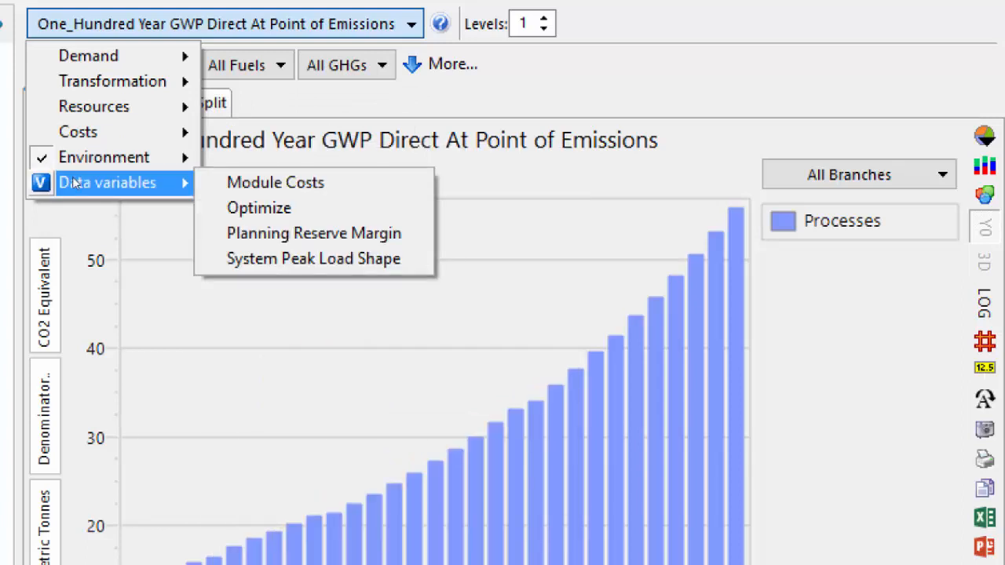
pyautogui.moveTo(105, 157)
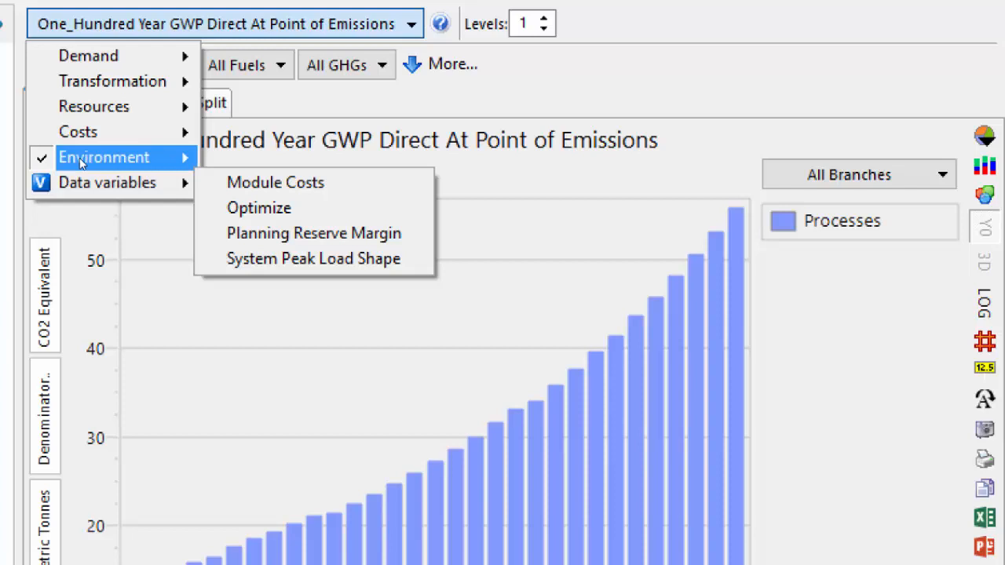
pyautogui.moveTo(112, 80)
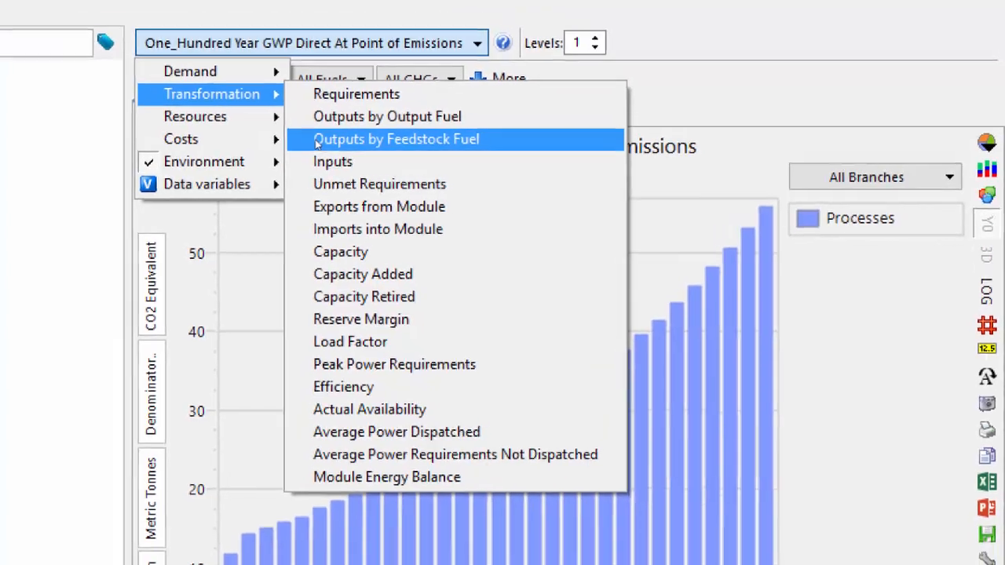
pyautogui.click(396, 139)
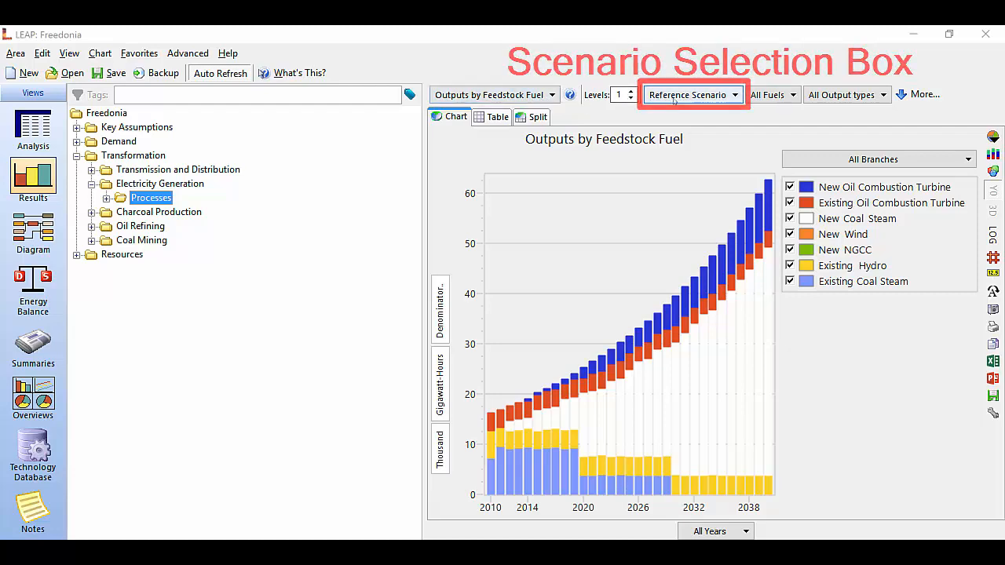
# Switch the feedstock-fuel output chart to the Mitigation scenario.
pyautogui.click(688, 94)
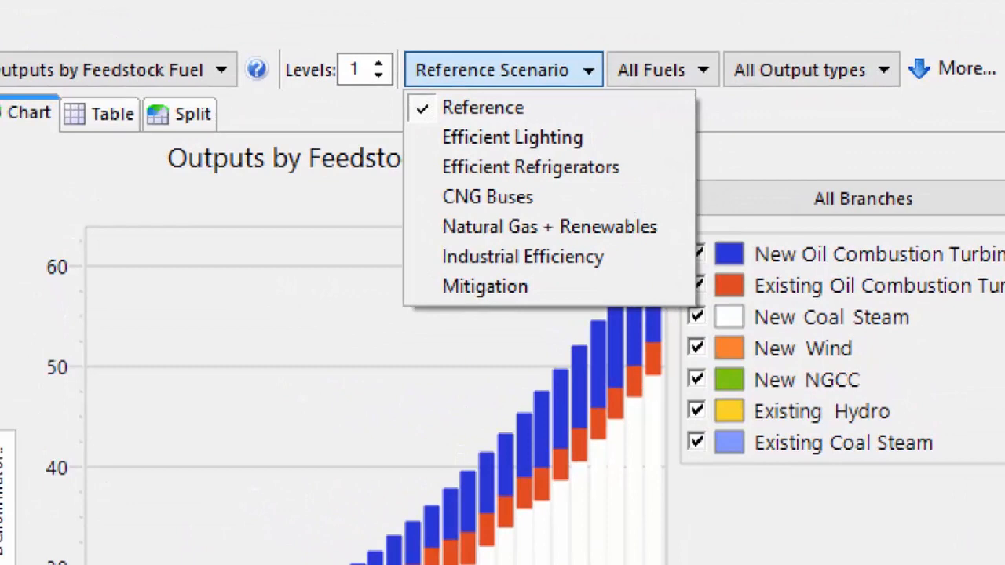
pyautogui.moveTo(487, 196)
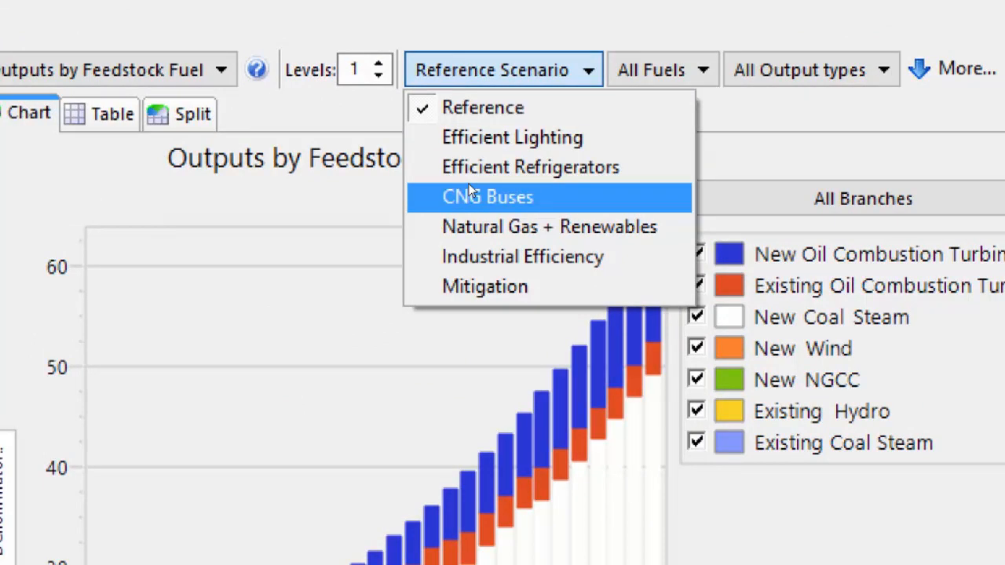
pyautogui.moveTo(484, 286)
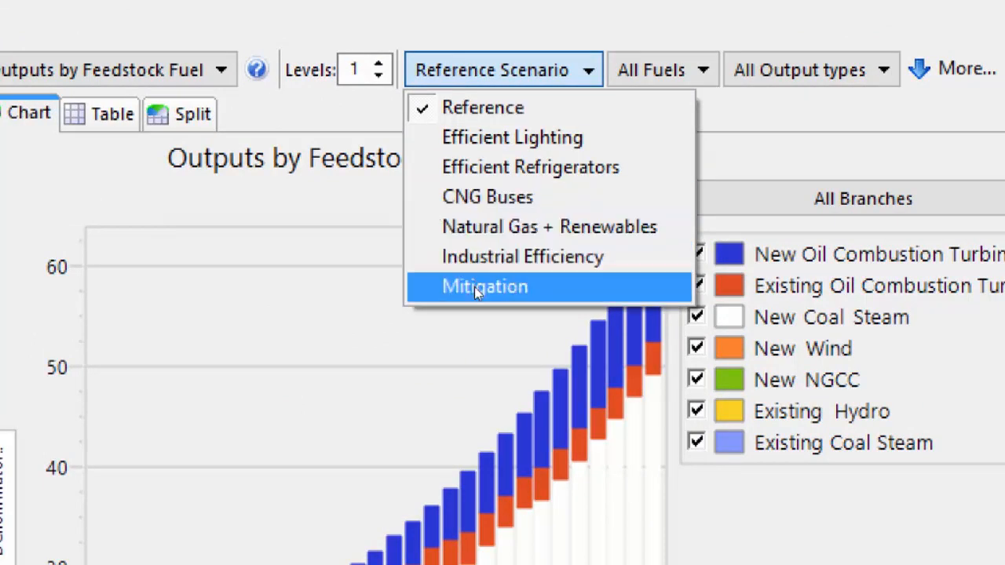
pyautogui.click(484, 286)
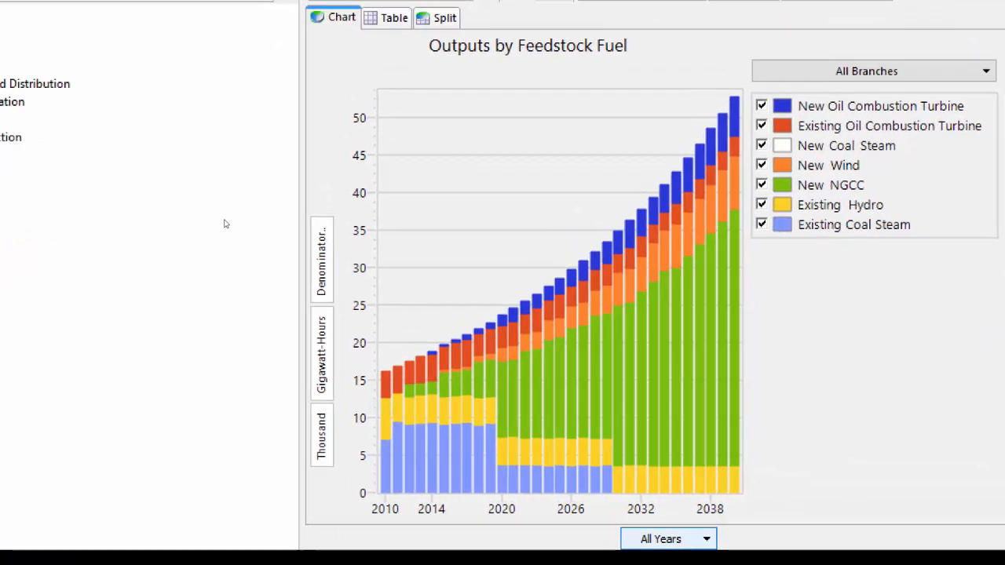
pyautogui.click(661, 538)
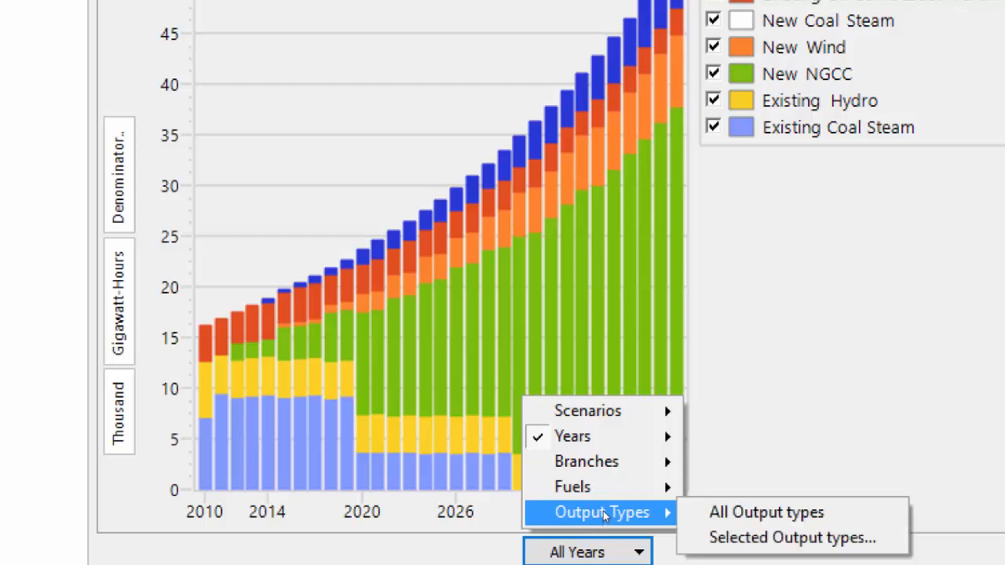
pyautogui.moveTo(572, 437)
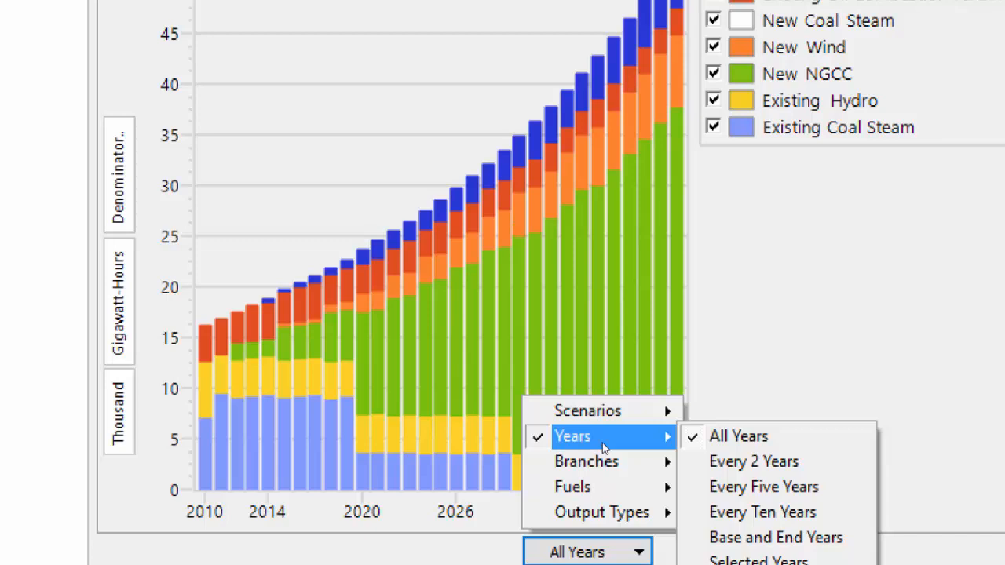
pyautogui.moveTo(738, 437)
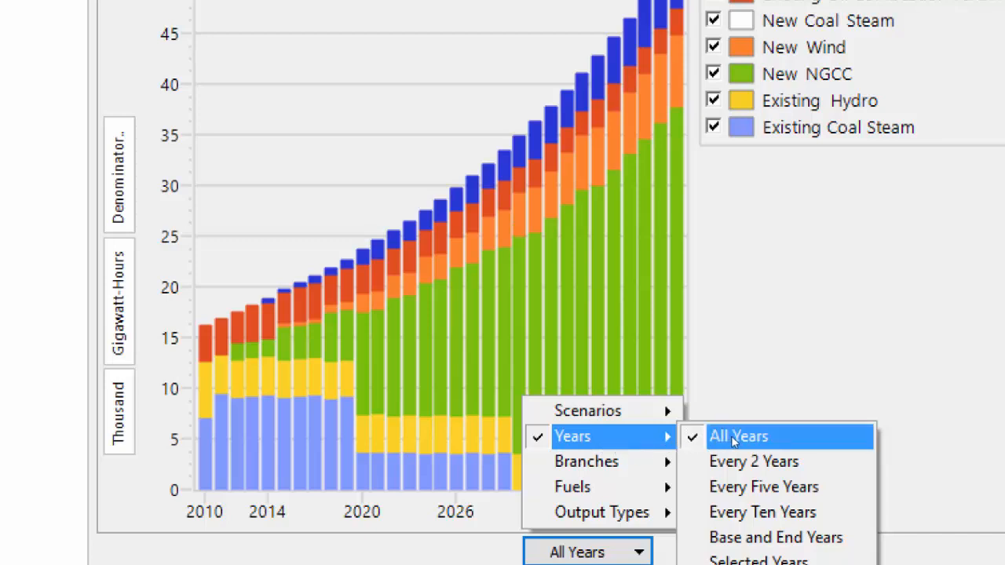
pyautogui.click(757, 559)
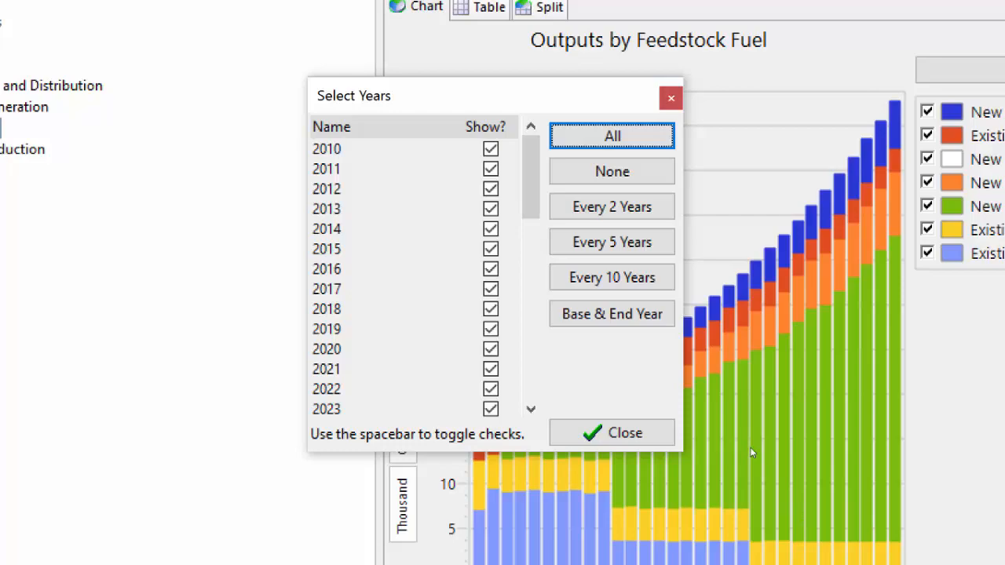
pyautogui.moveTo(657, 376)
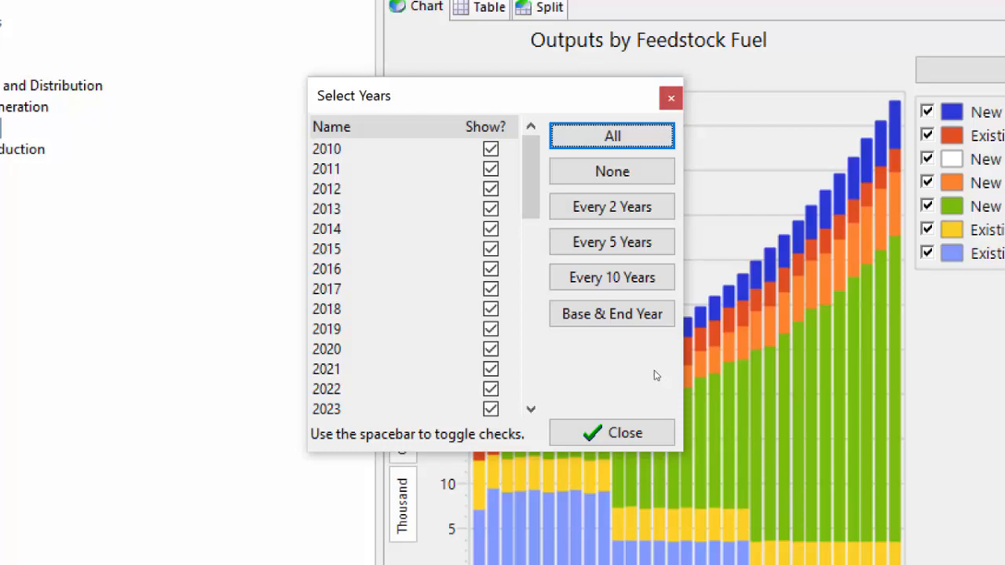
pyautogui.moveTo(652, 381)
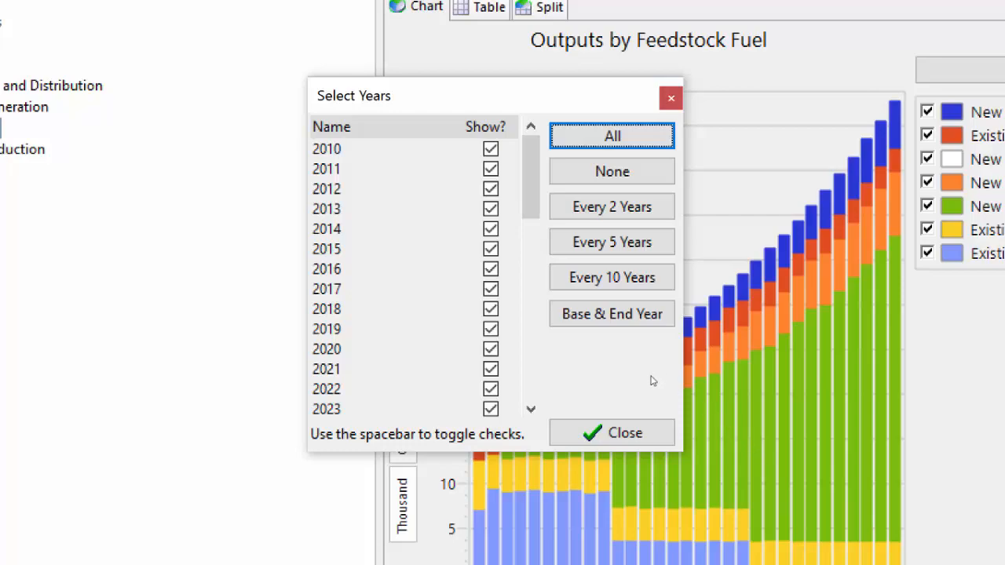
pyautogui.click(612, 432)
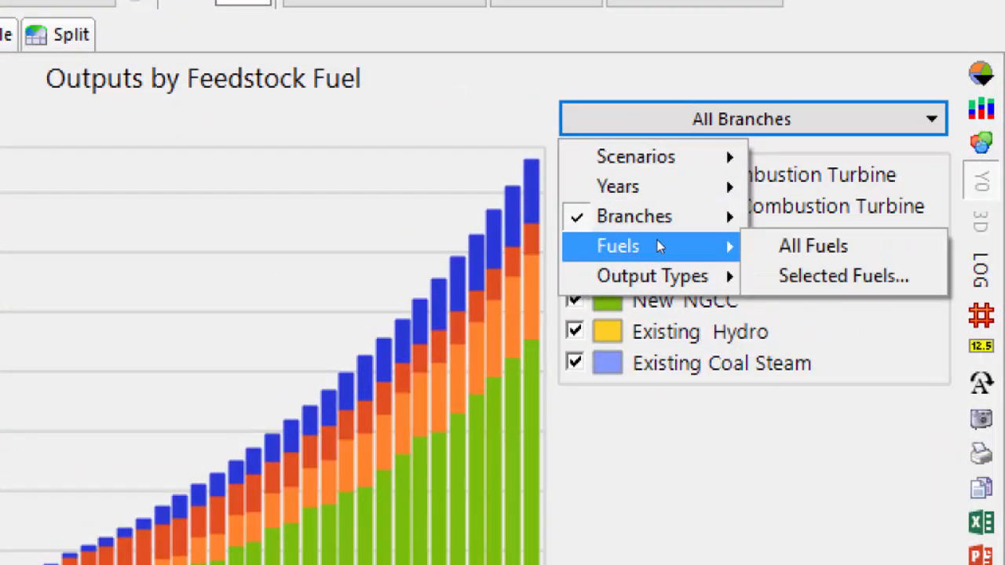
pyautogui.moveTo(773, 250)
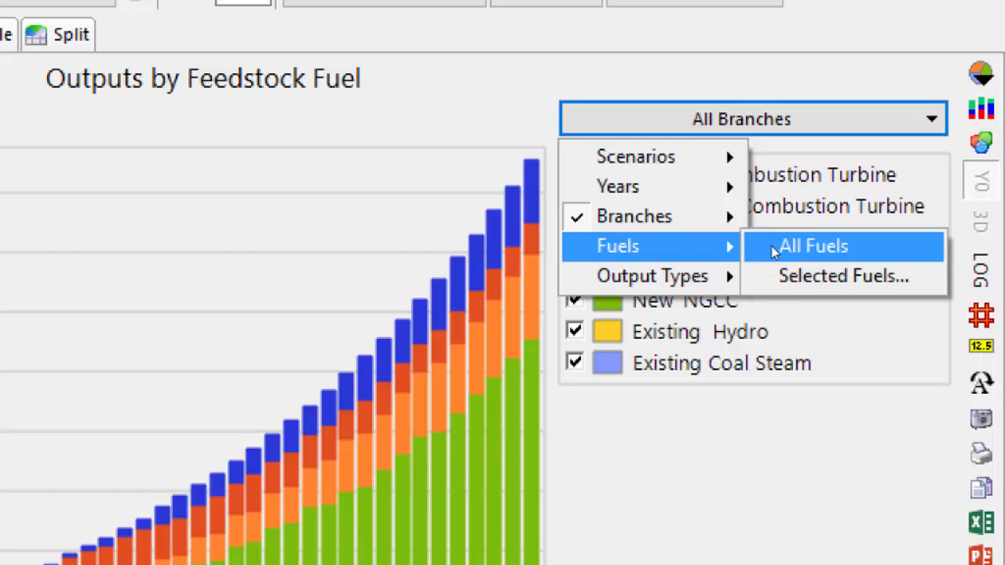
# Break the Mitigation output chart down by Fuels > All Fuels.
pyautogui.click(813, 246)
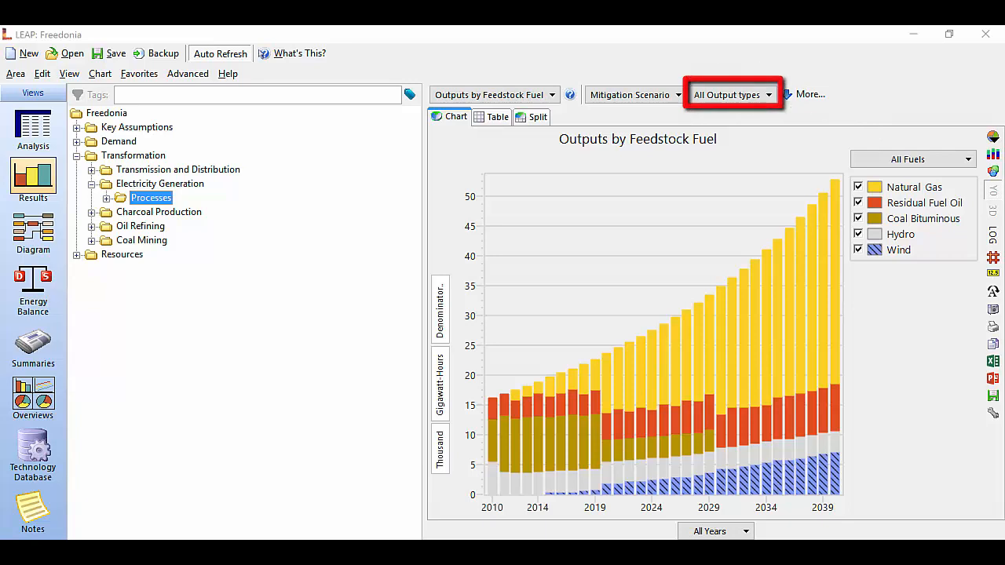
# Browse denominator branches but keep None, leaving the fuel chart unchanged.
pyautogui.click(105, 198)
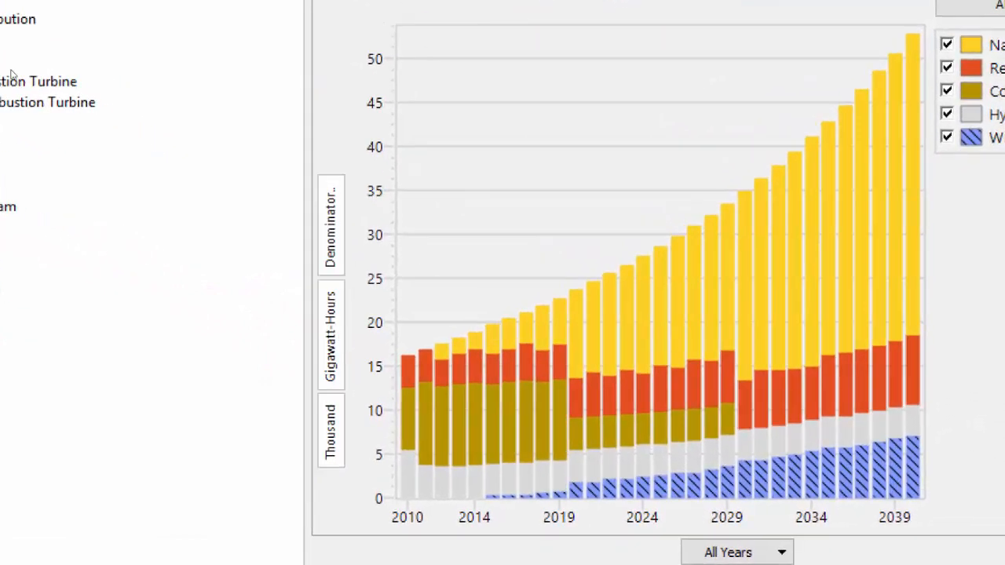
pyautogui.click(330, 334)
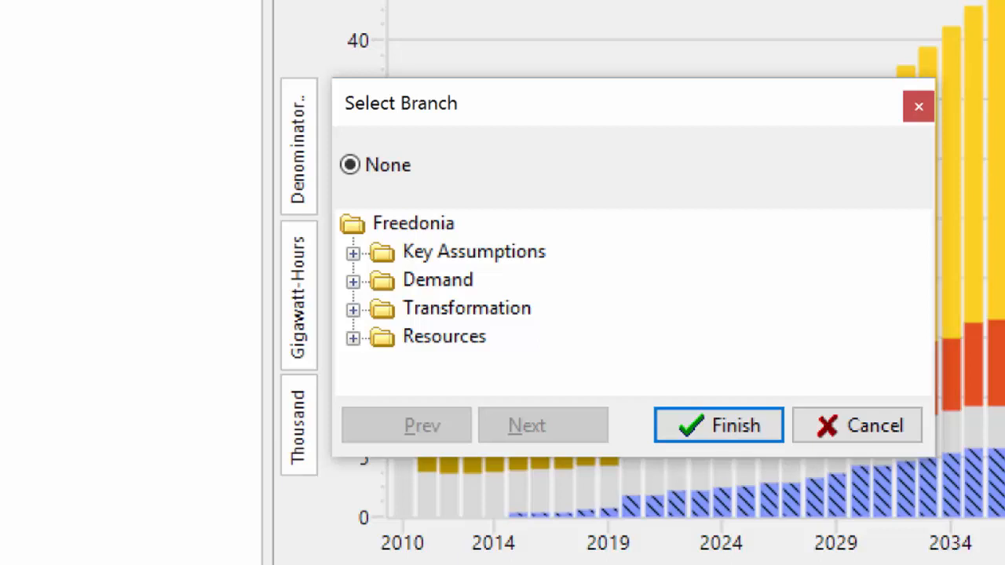
pyautogui.moveTo(348, 198)
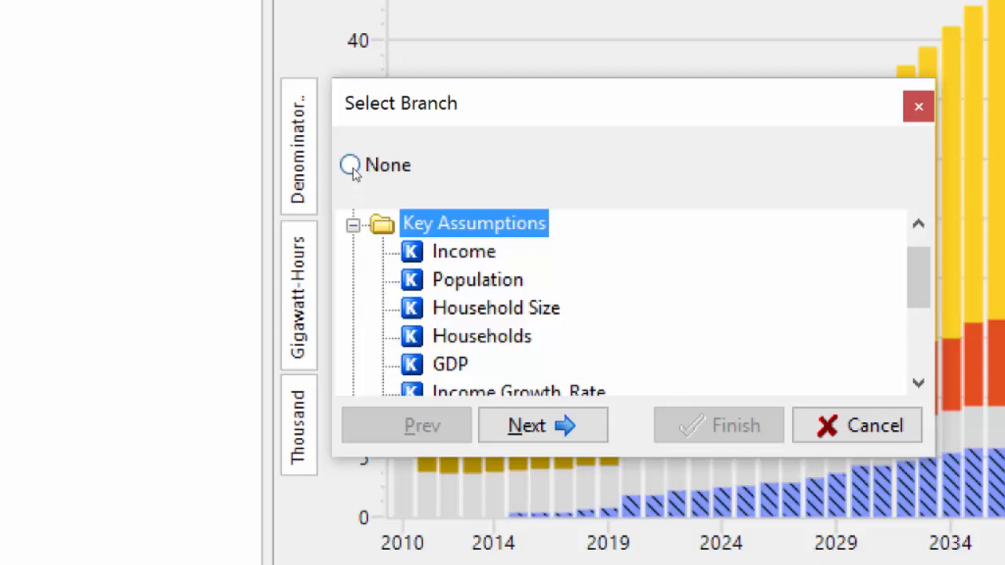
pyautogui.click(350, 165)
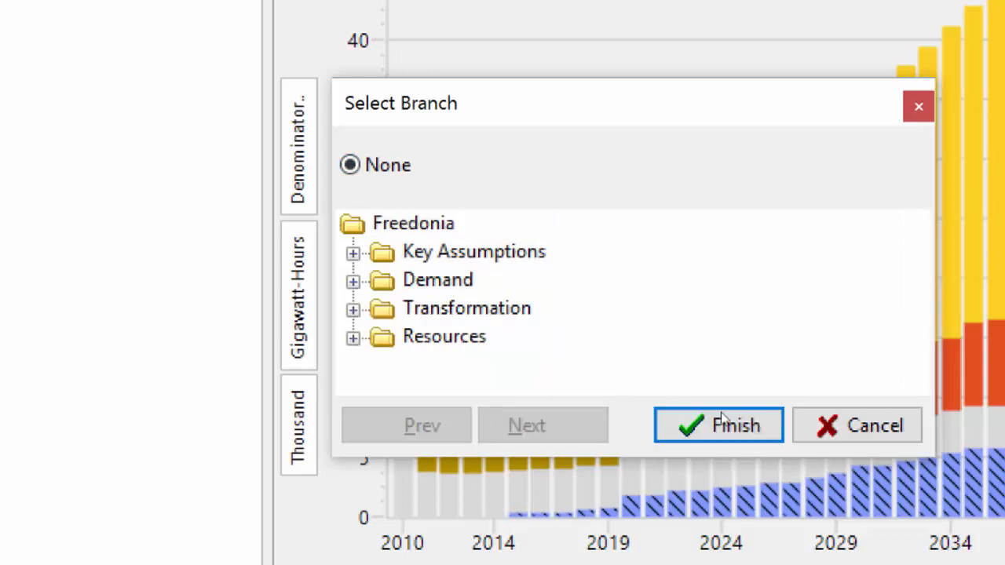
pyautogui.click(718, 425)
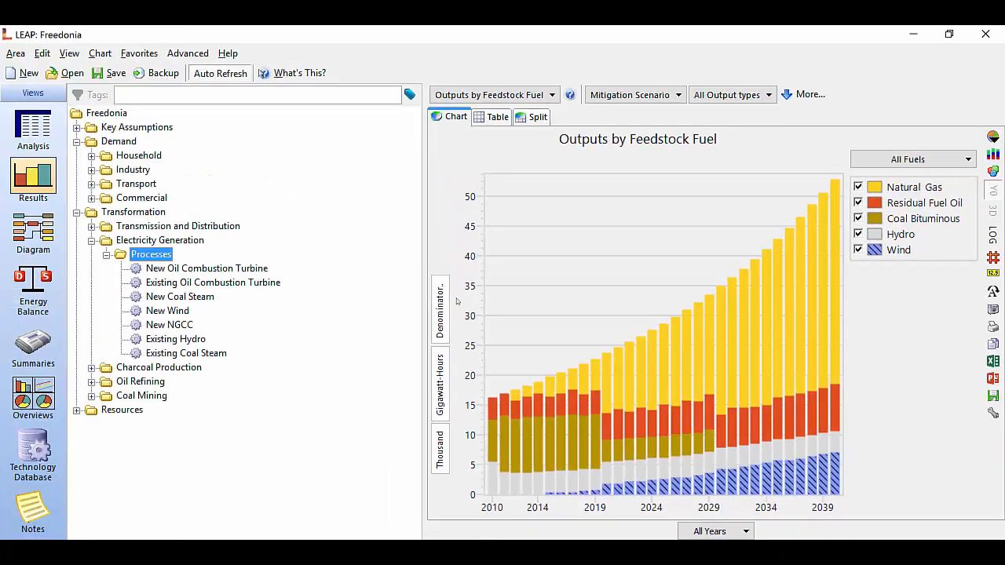
pyautogui.moveTo(715, 163)
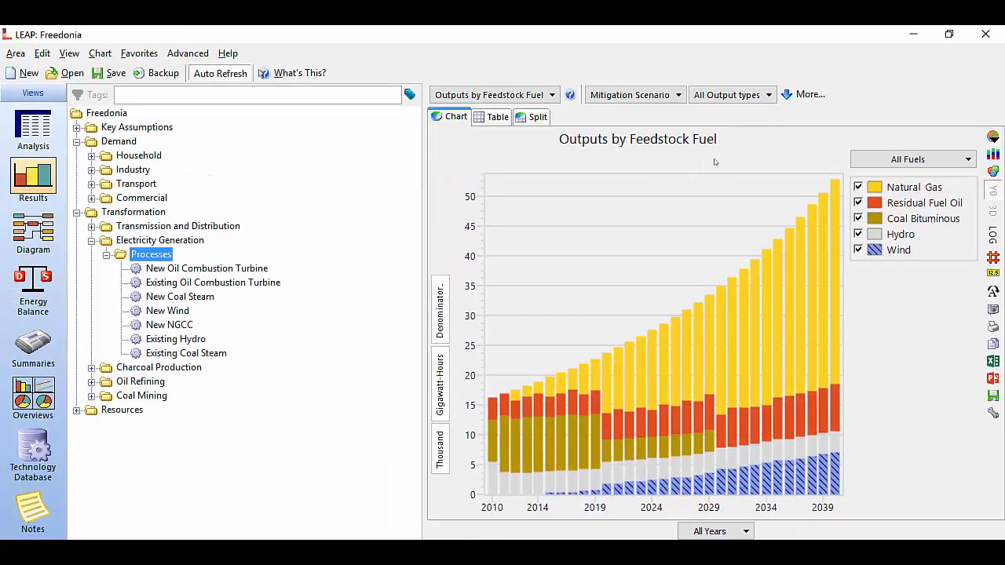
# Reveal extra chart options, keep absolute values, and review comparison options.
pyautogui.click(810, 94)
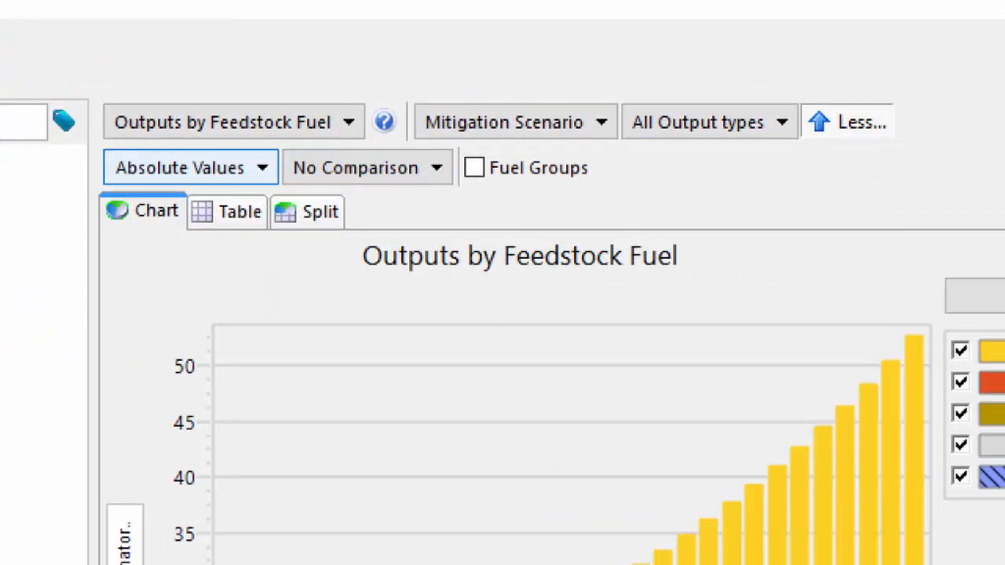
pyautogui.click(188, 168)
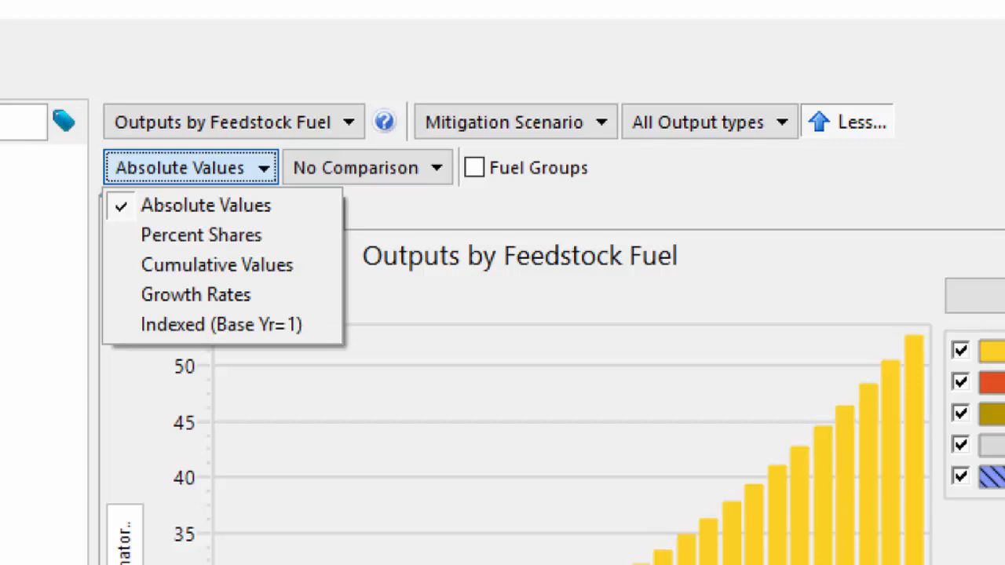
pyautogui.moveTo(201, 235)
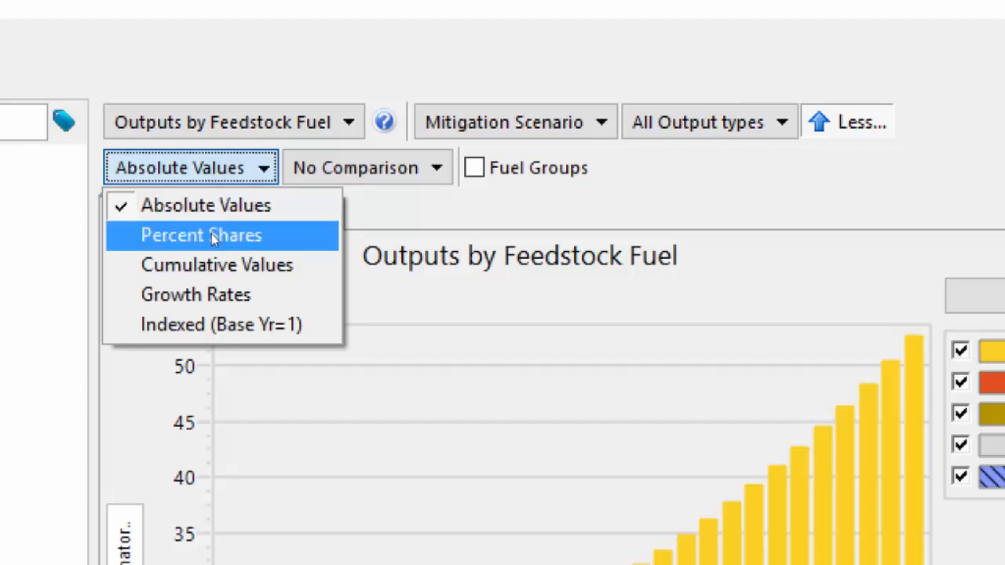
pyautogui.moveTo(220, 325)
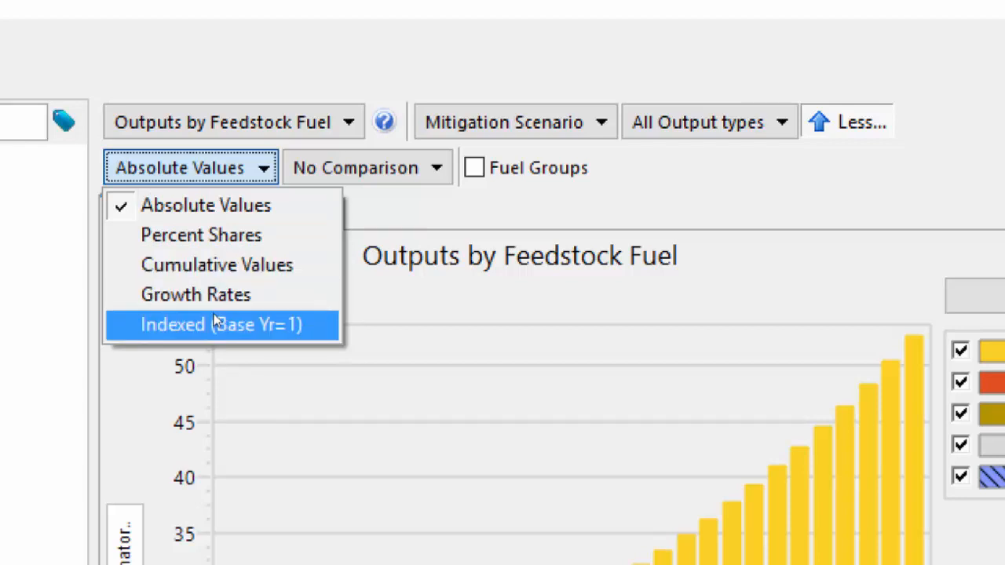
pyautogui.click(366, 167)
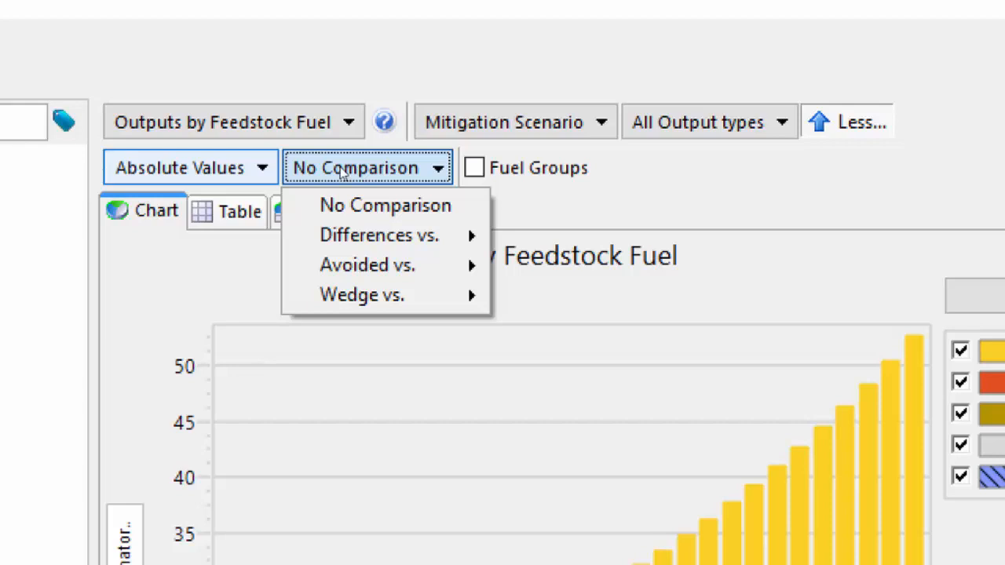
pyautogui.moveTo(385, 205)
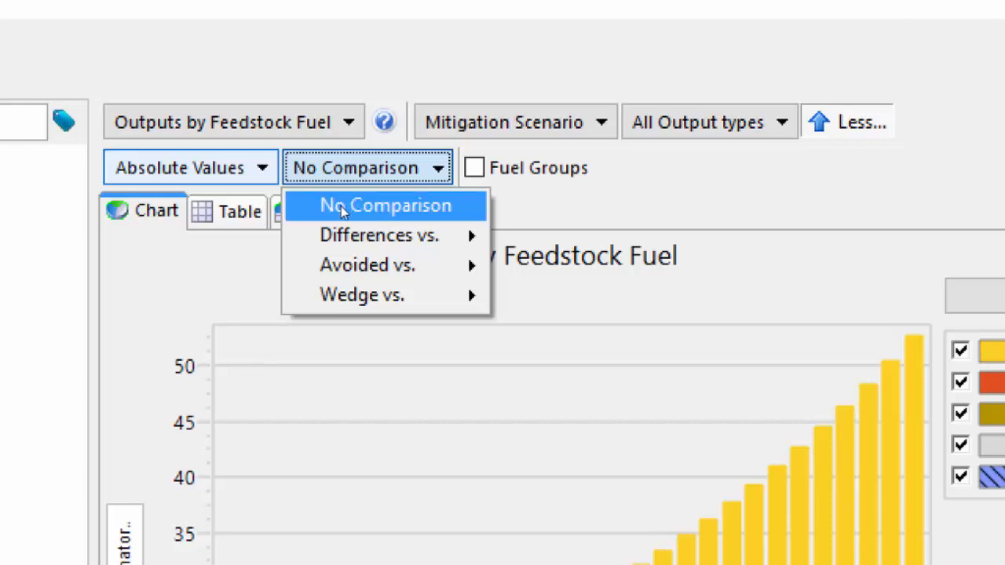
pyautogui.moveTo(379, 235)
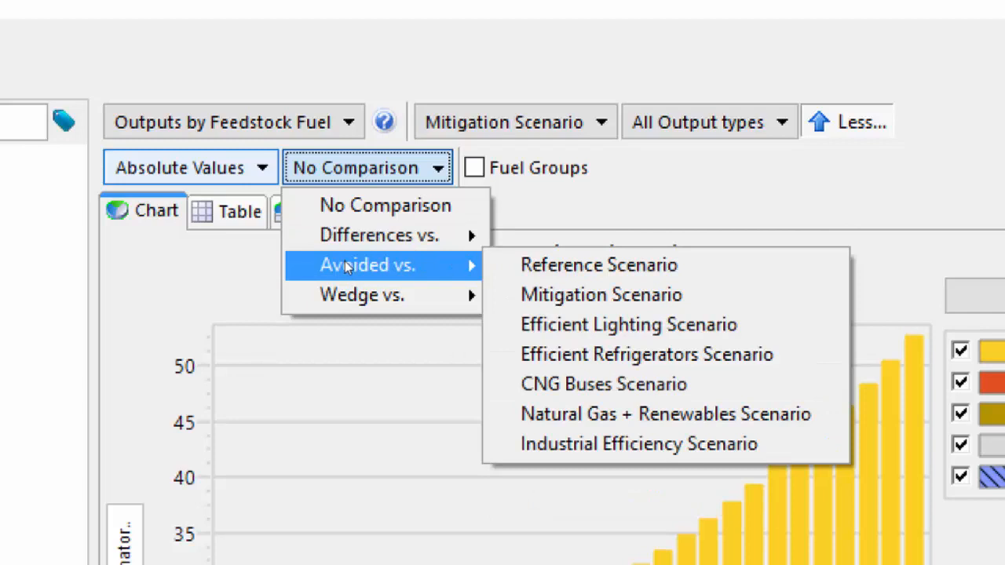
pyautogui.moveTo(361, 295)
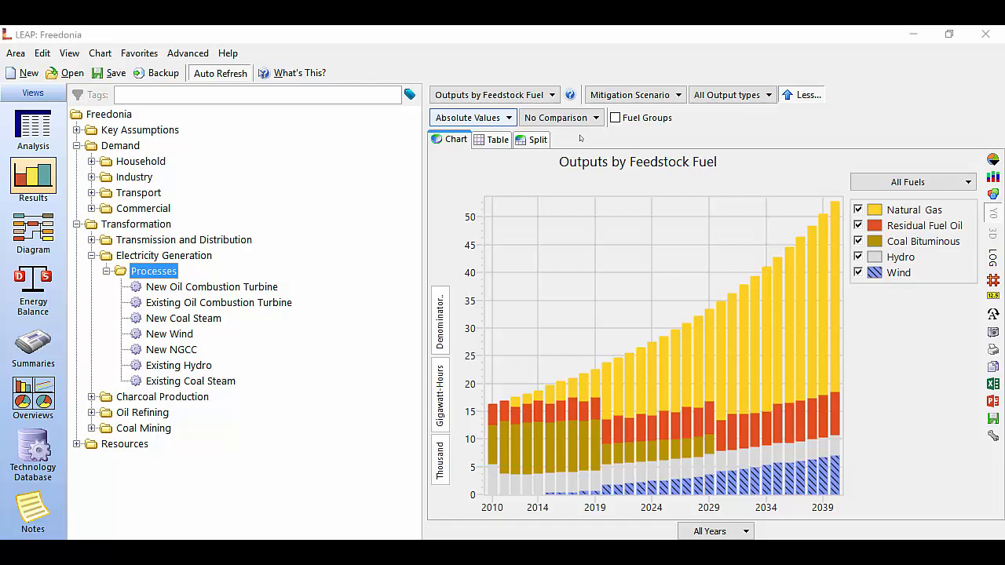
pyautogui.moveTo(290, 174)
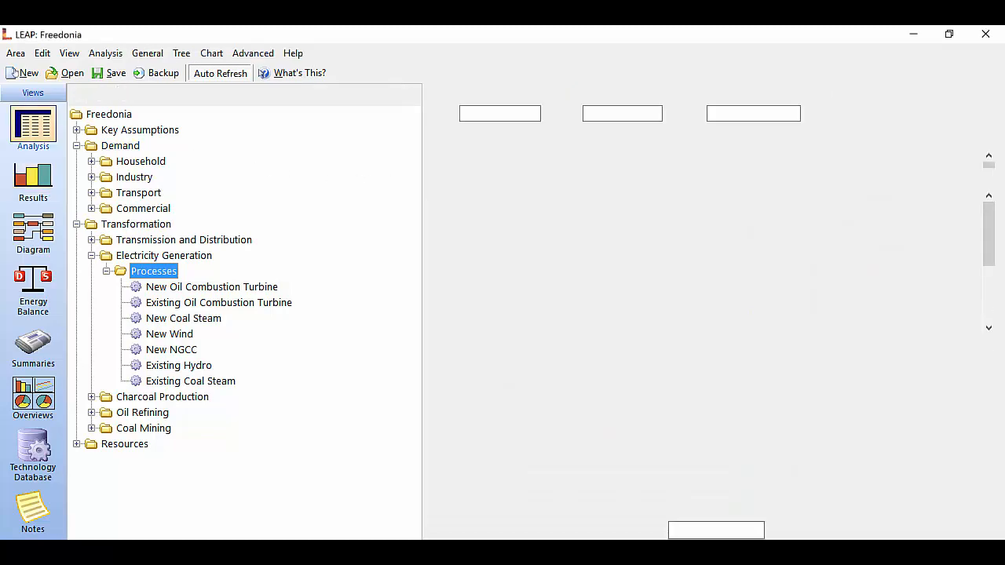
pyautogui.click(148, 52)
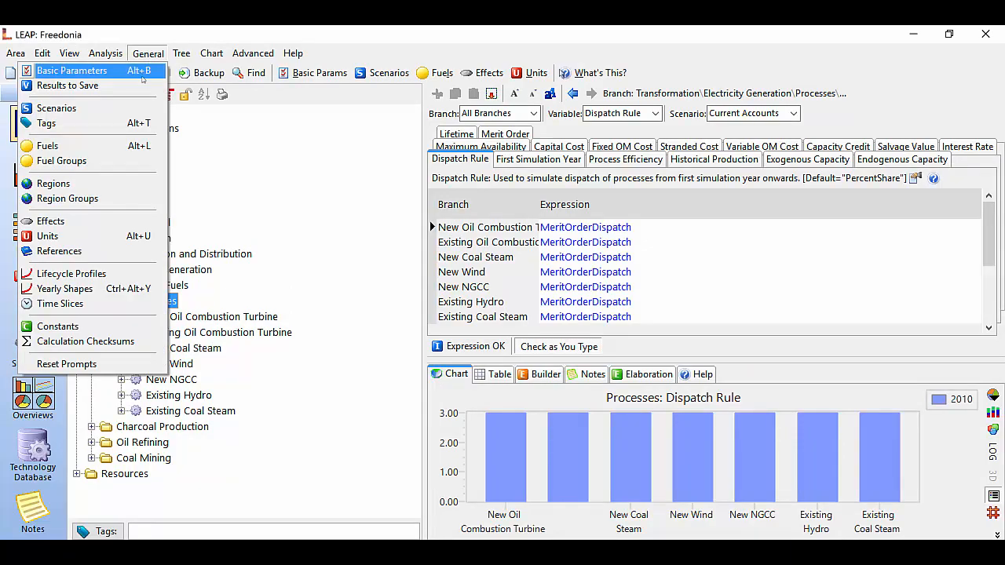
pyautogui.click(67, 85)
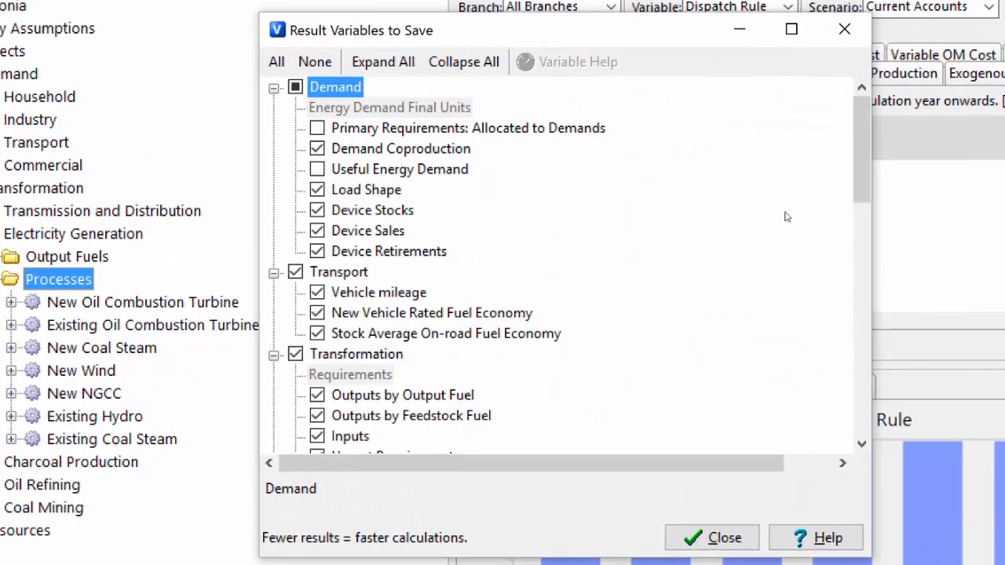
pyautogui.moveTo(794, 222)
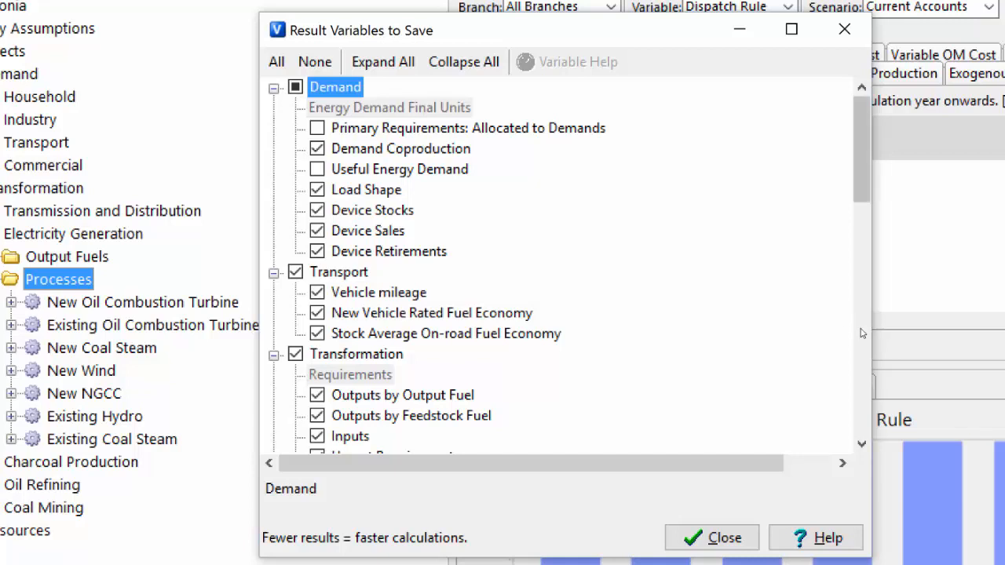
pyautogui.scroll(-3)
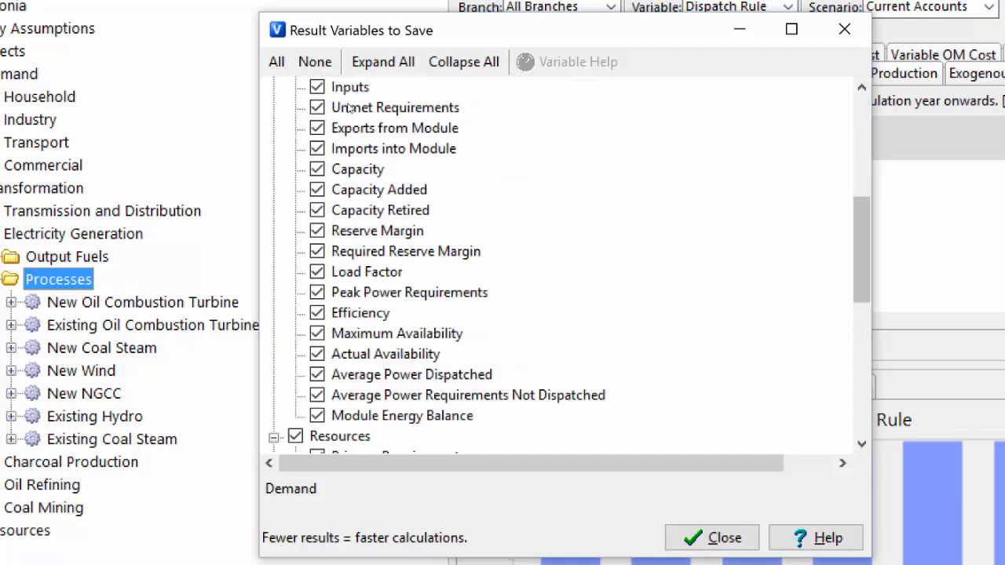
pyautogui.scroll(-3)
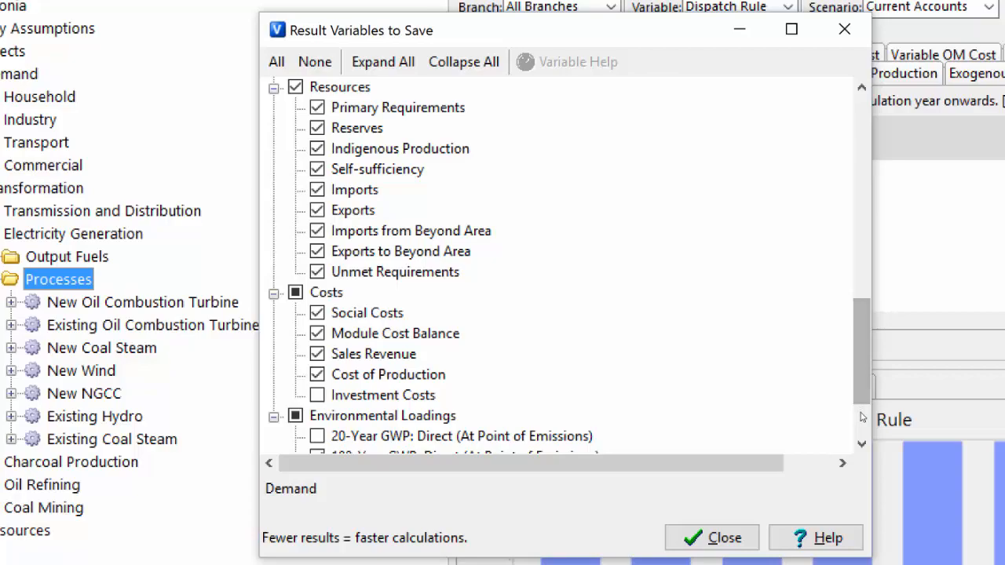
pyautogui.click(711, 538)
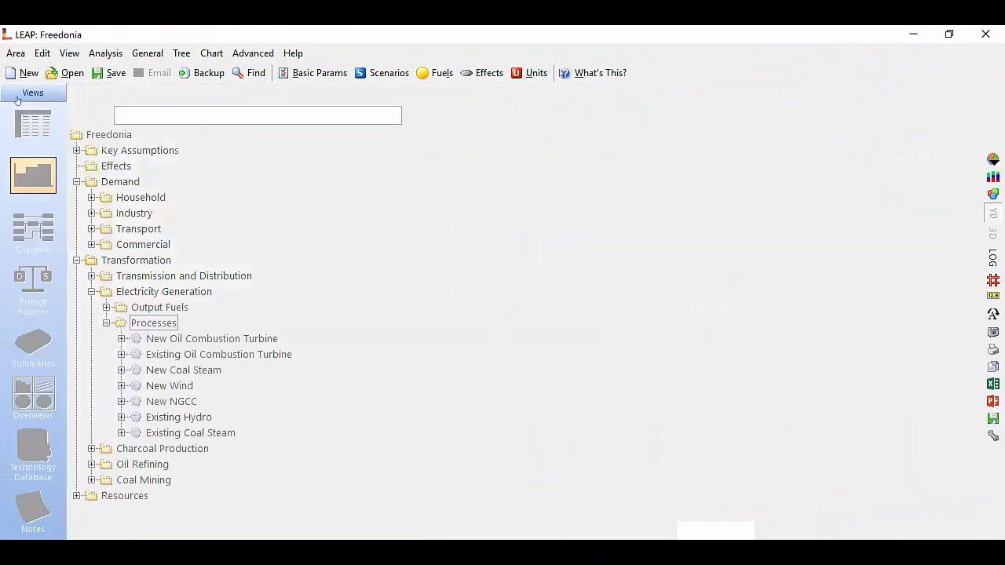
# Change the Outputs by Feedstock Fuel chart type from bars to Area.
pyautogui.click(33, 177)
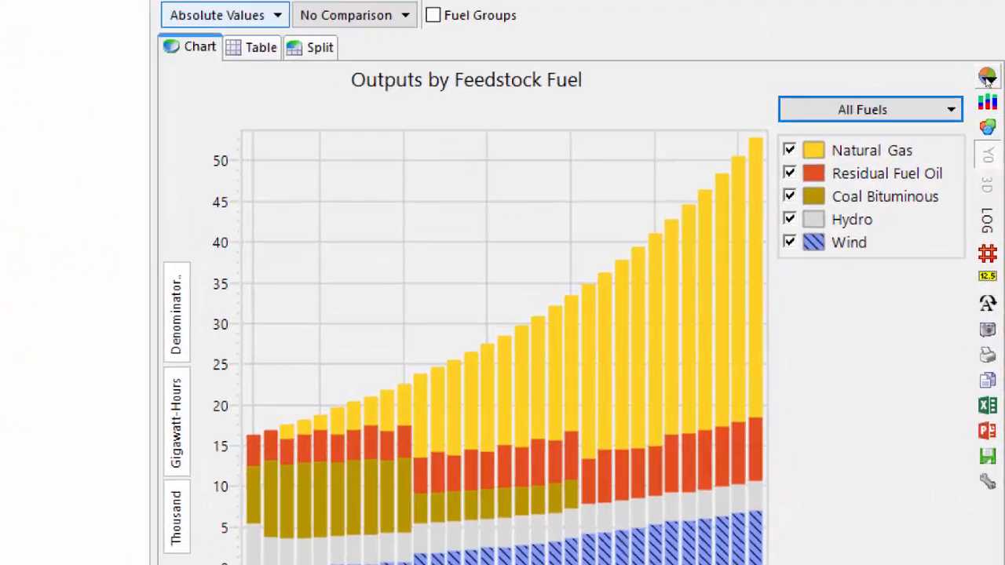
pyautogui.click(988, 102)
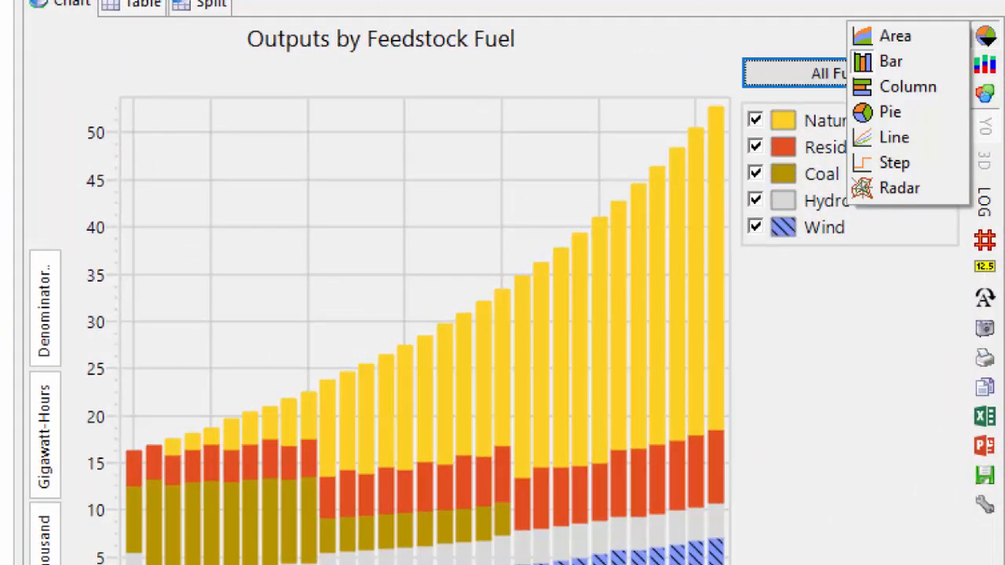
pyautogui.moveTo(895, 36)
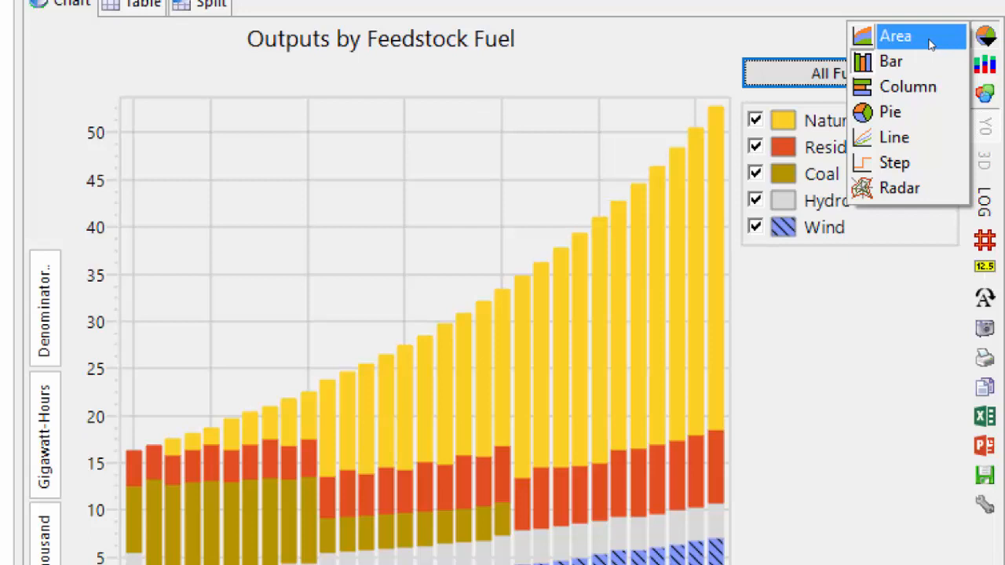
pyautogui.click(895, 37)
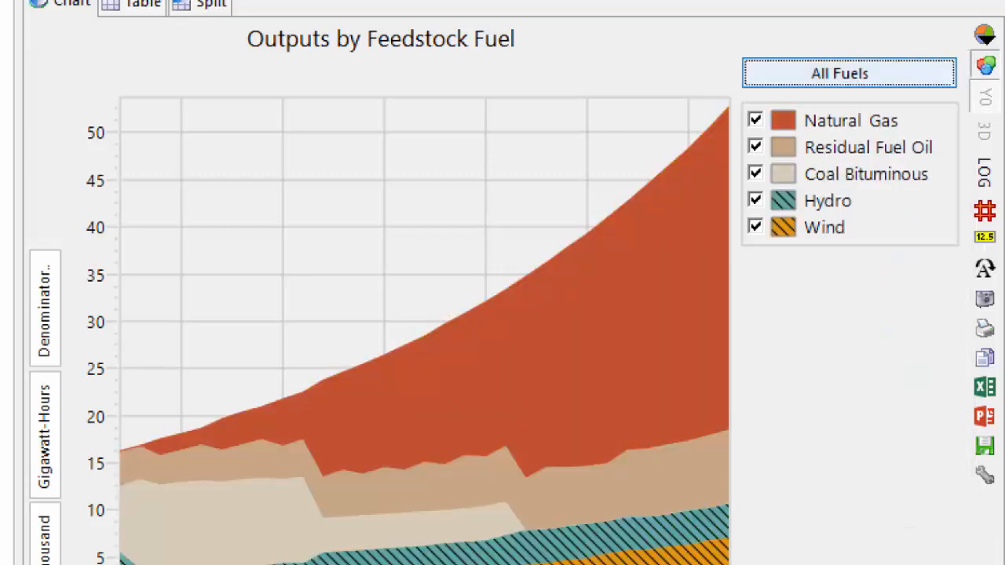
pyautogui.moveTo(849, 72)
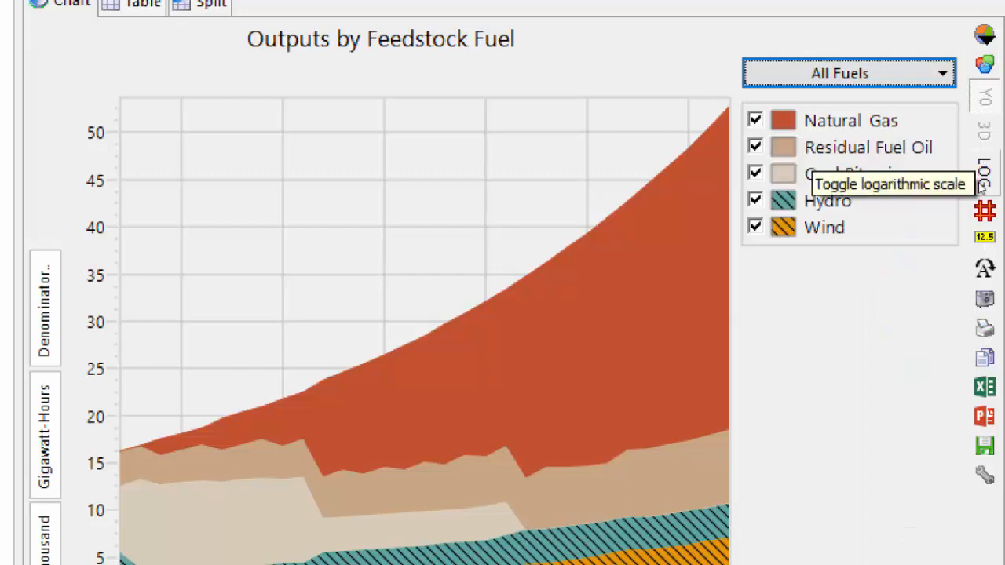
pyautogui.moveTo(985, 211)
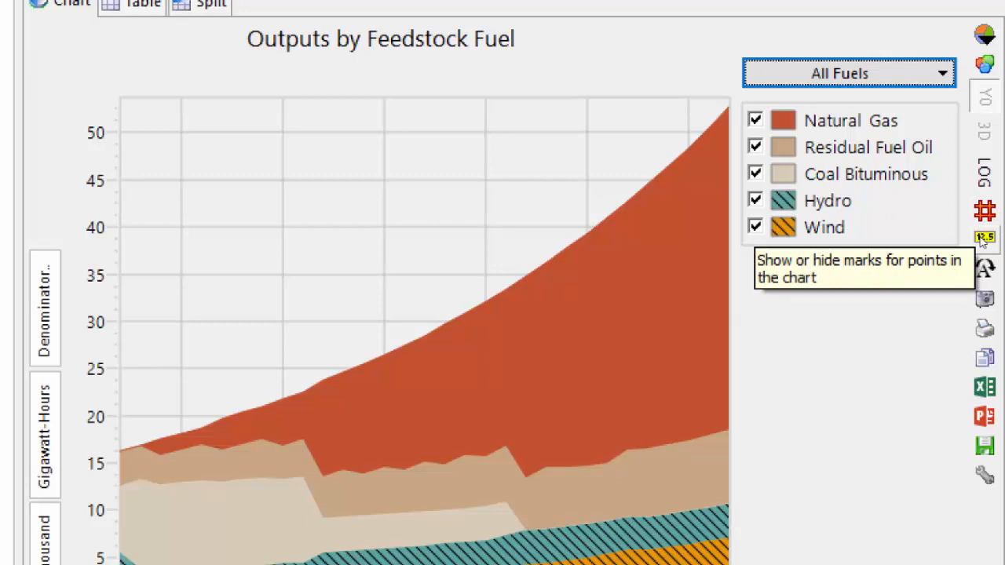
pyautogui.moveTo(984, 329)
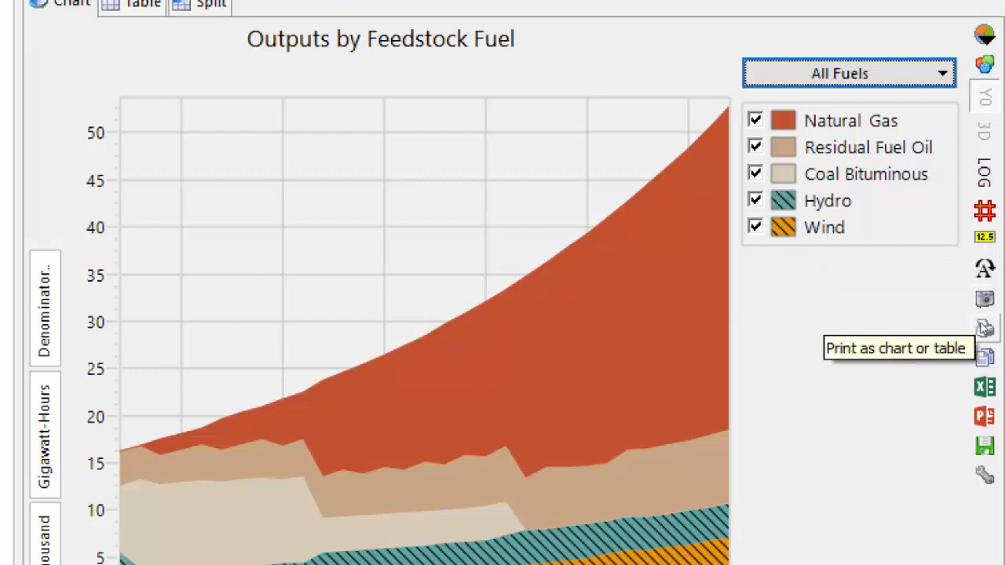
pyautogui.moveTo(985, 358)
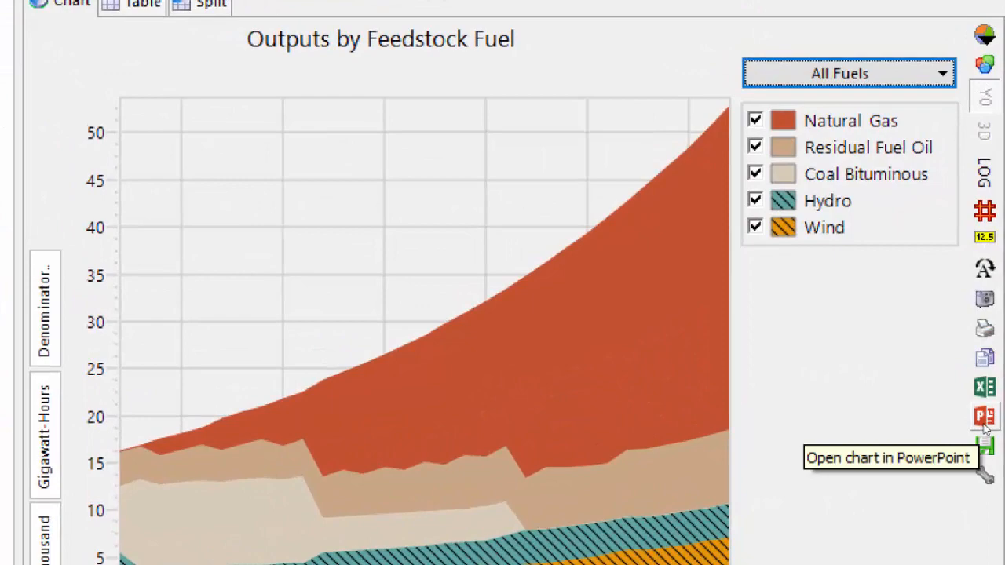
pyautogui.moveTo(985, 446)
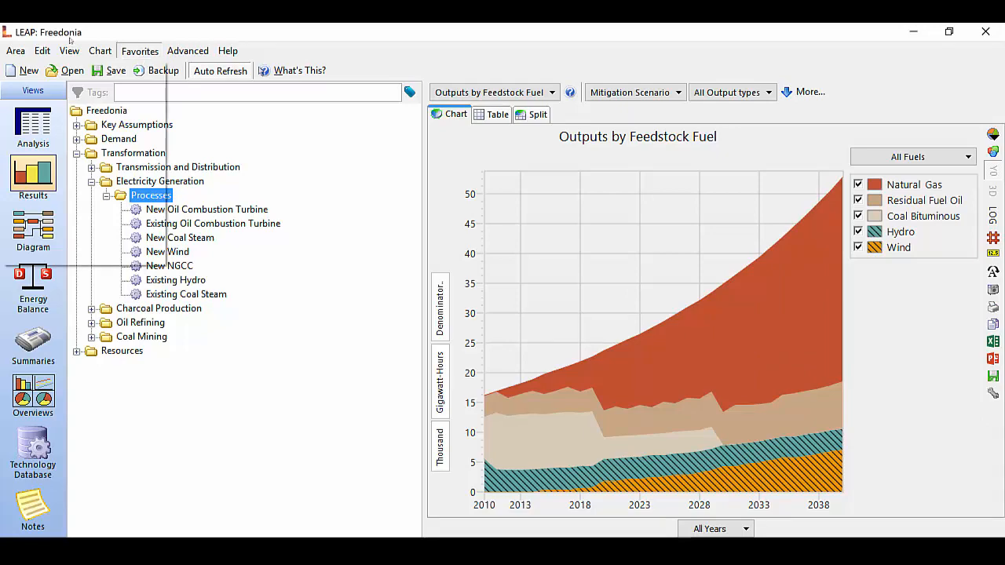
# Save the stacked-area chart as the favourite 'Output by Feedstock Fuels'.
pyautogui.click(140, 50)
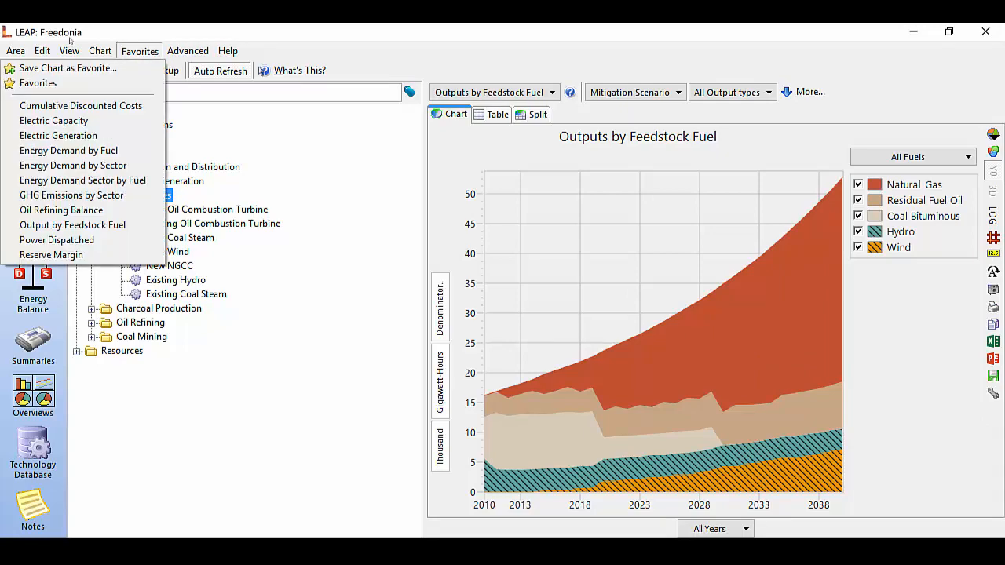
pyautogui.click(67, 68)
pyautogui.write('Output by Feedstock Fue')
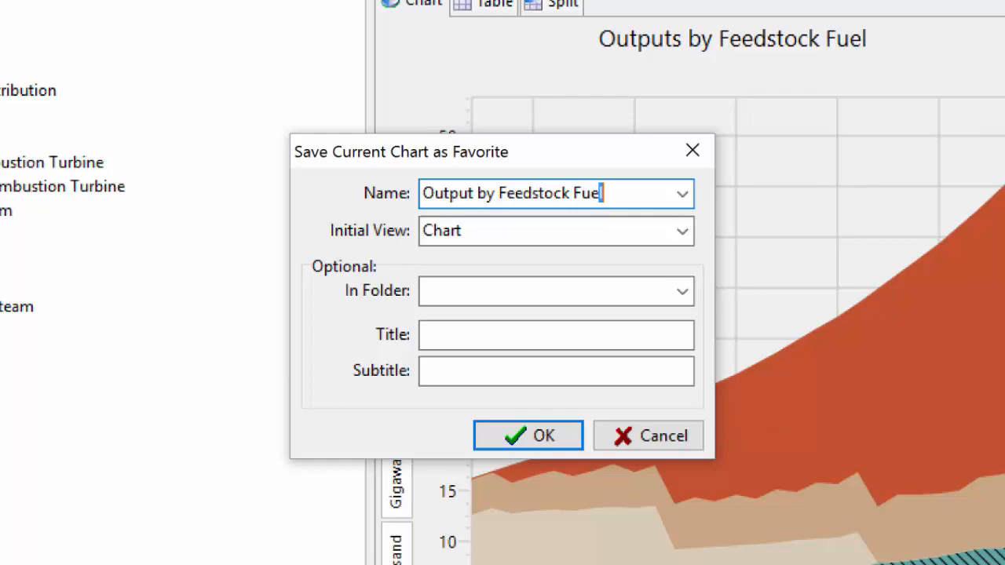
pyautogui.write('s')
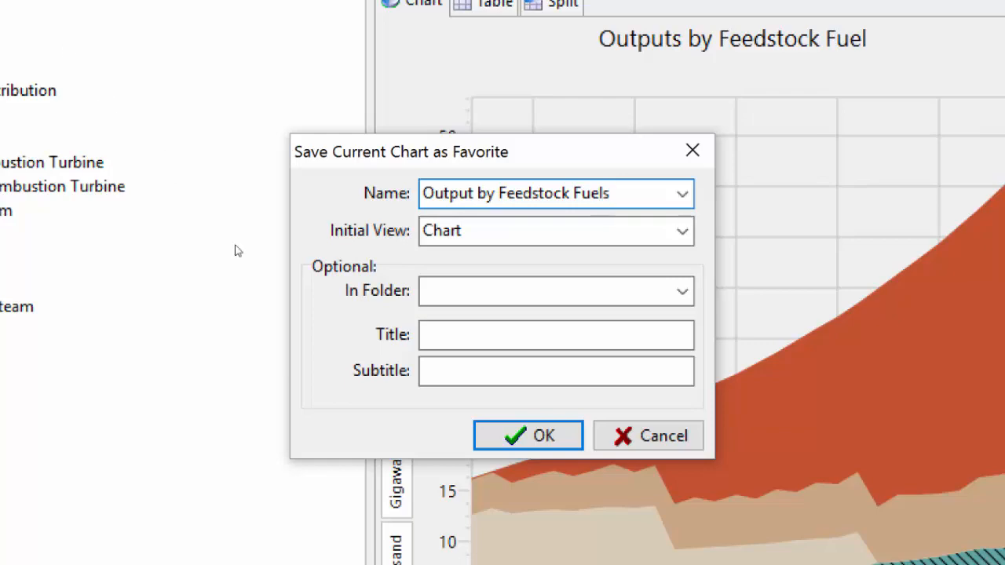
pyautogui.click(528, 436)
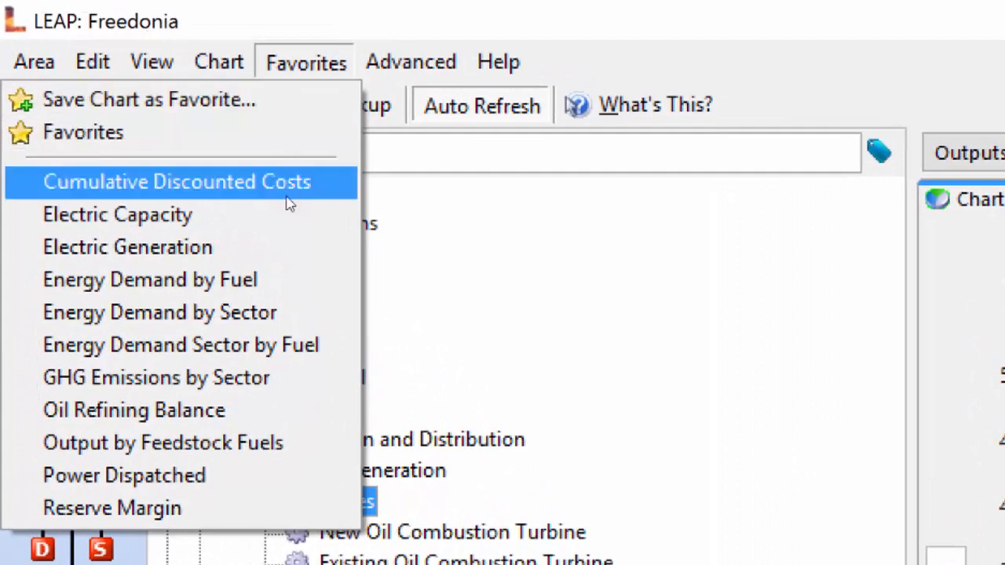
pyautogui.moveTo(161, 312)
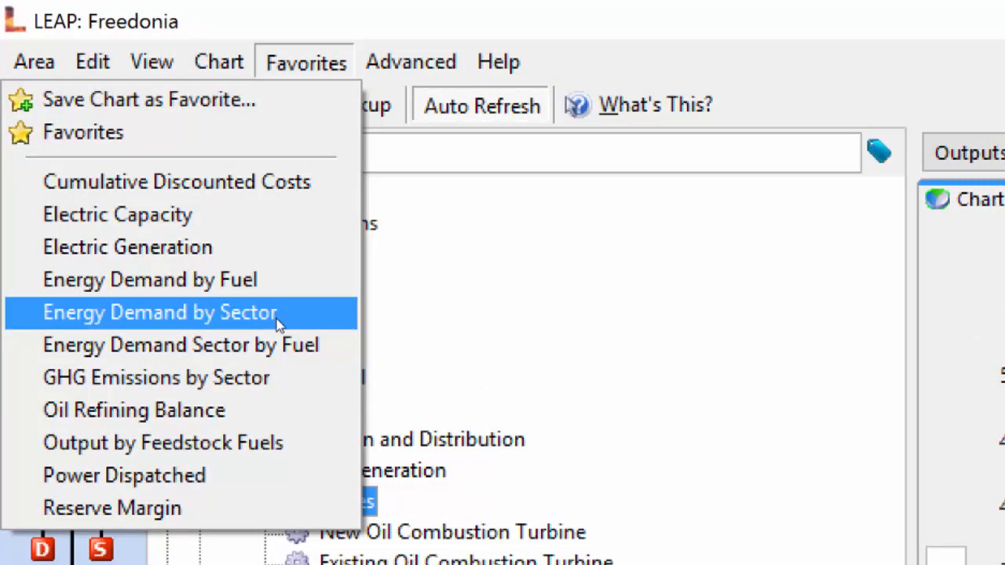
# Open the Energy Demand by Sector favourite chart.
pyautogui.click(159, 312)
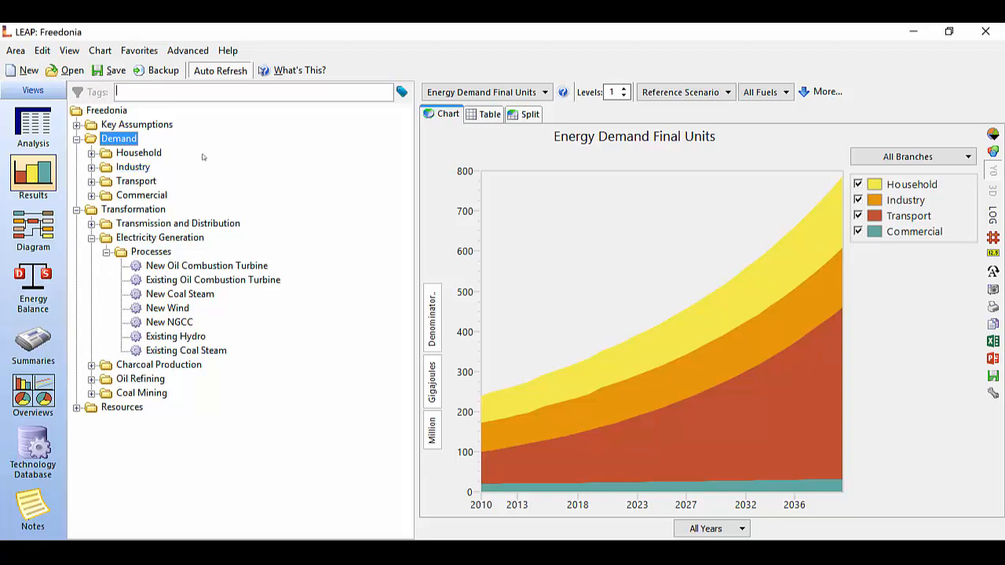
# Show sector energy demand as a table for every five years, 2010–2040.
pyautogui.click(490, 114)
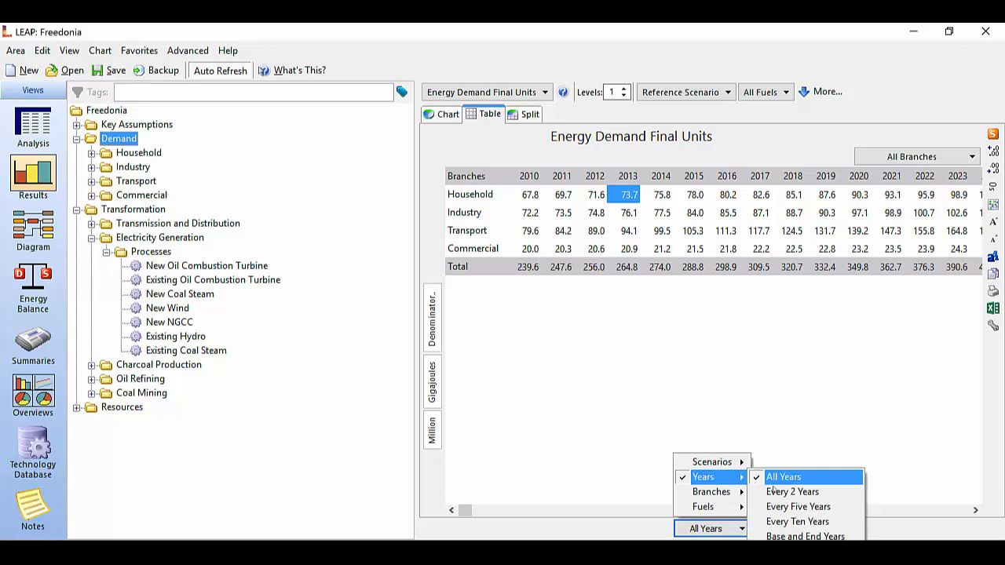
pyautogui.click(798, 507)
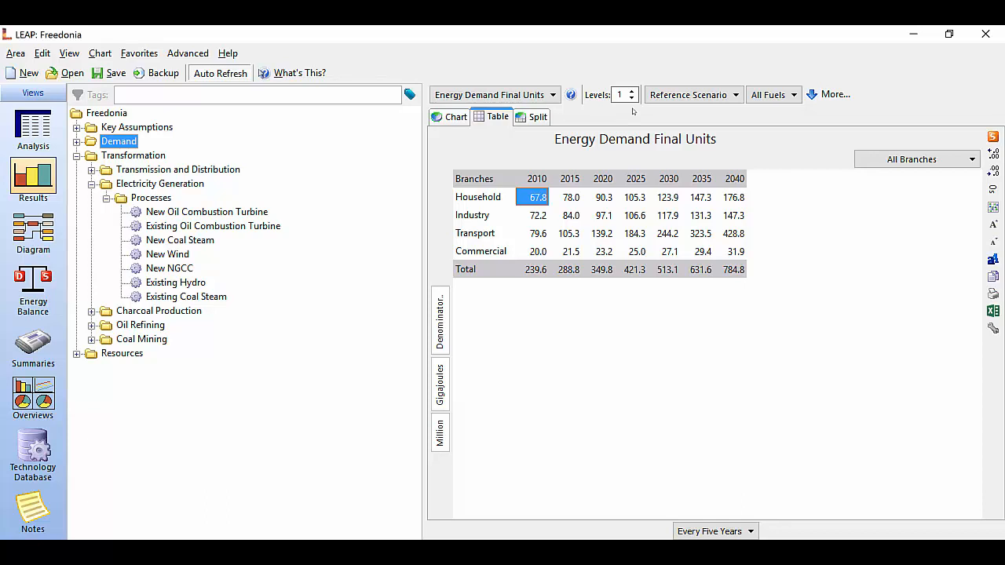
pyautogui.moveTo(385, 130)
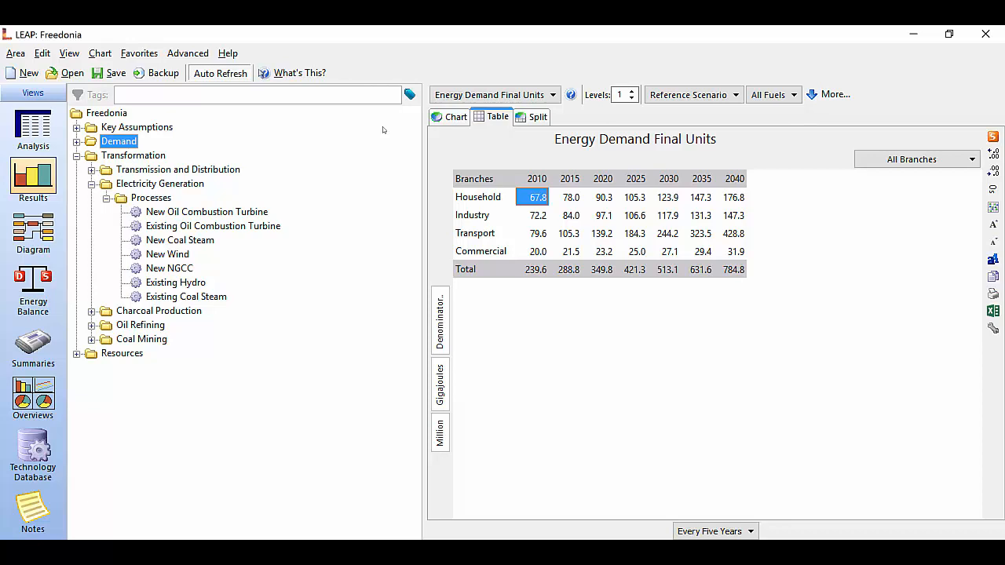
pyautogui.moveTo(291, 140)
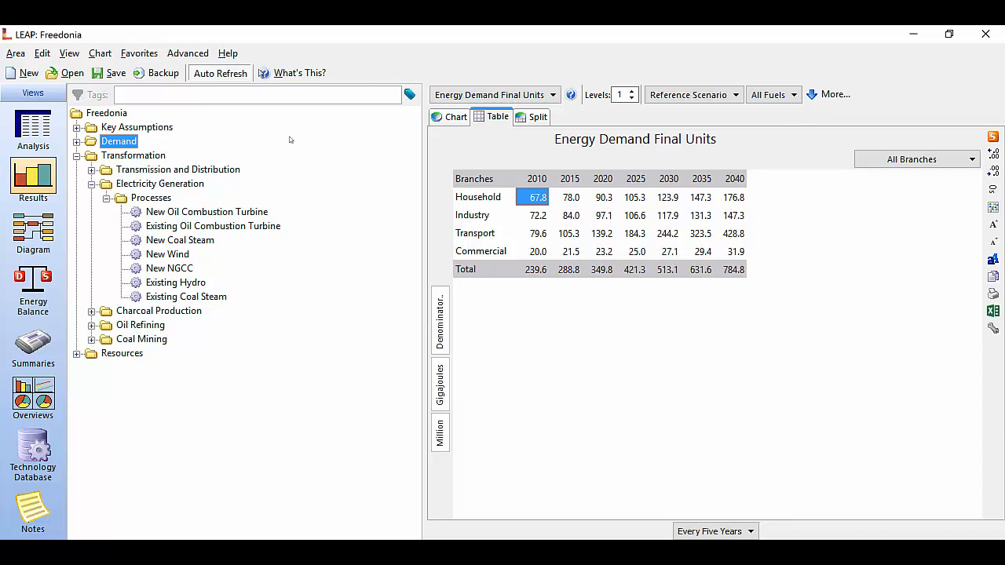
# Expand Demand and set the table to two branch levels with sector subtotals.
pyautogui.click(77, 155)
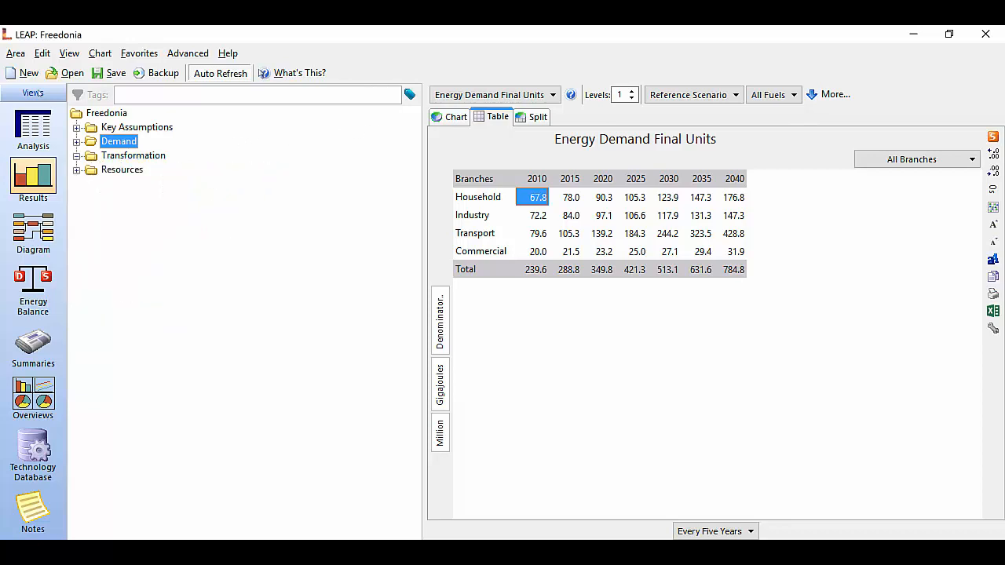
pyautogui.click(76, 141)
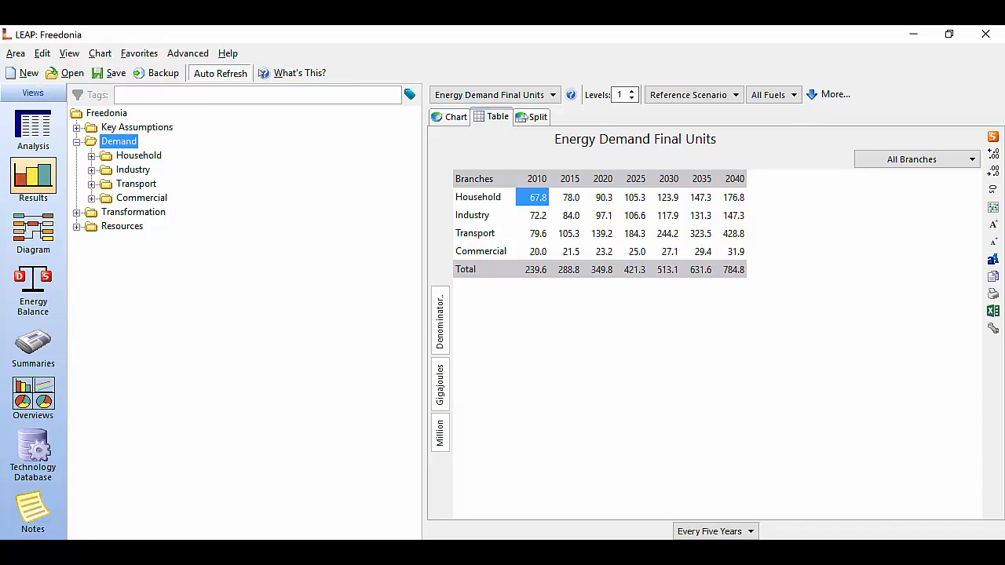
pyautogui.moveTo(625, 94)
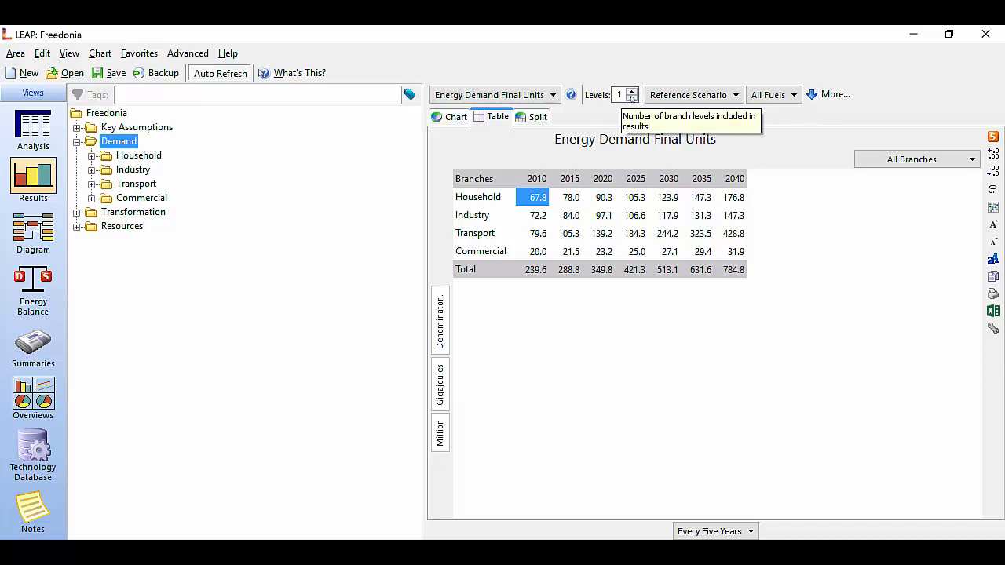
pyautogui.click(633, 98)
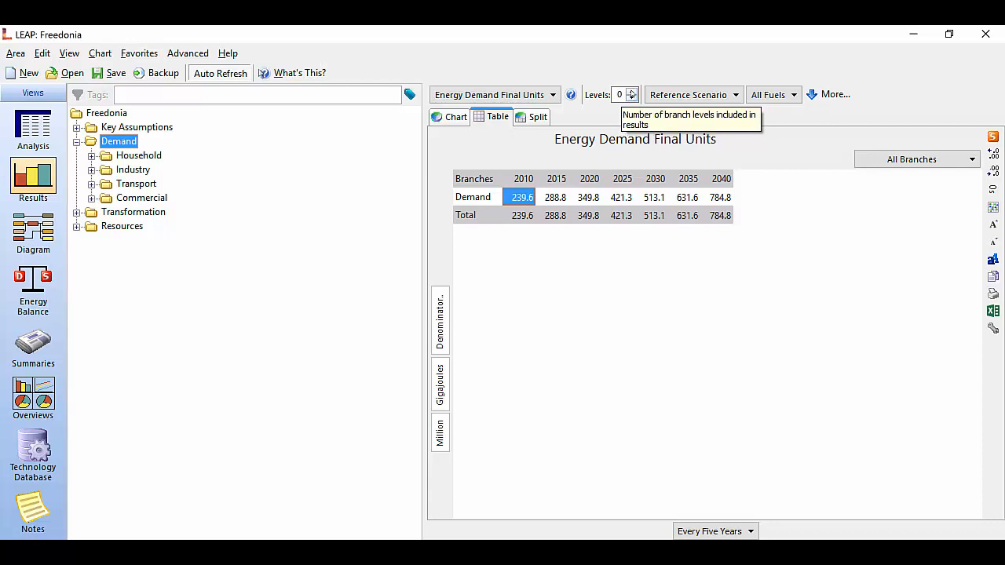
pyautogui.click(632, 91)
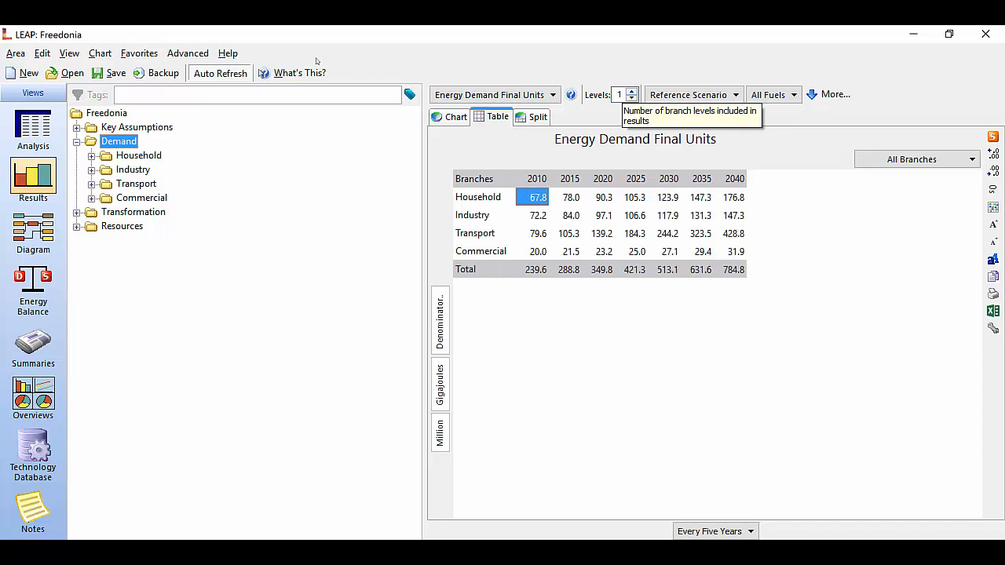
pyautogui.click(632, 91)
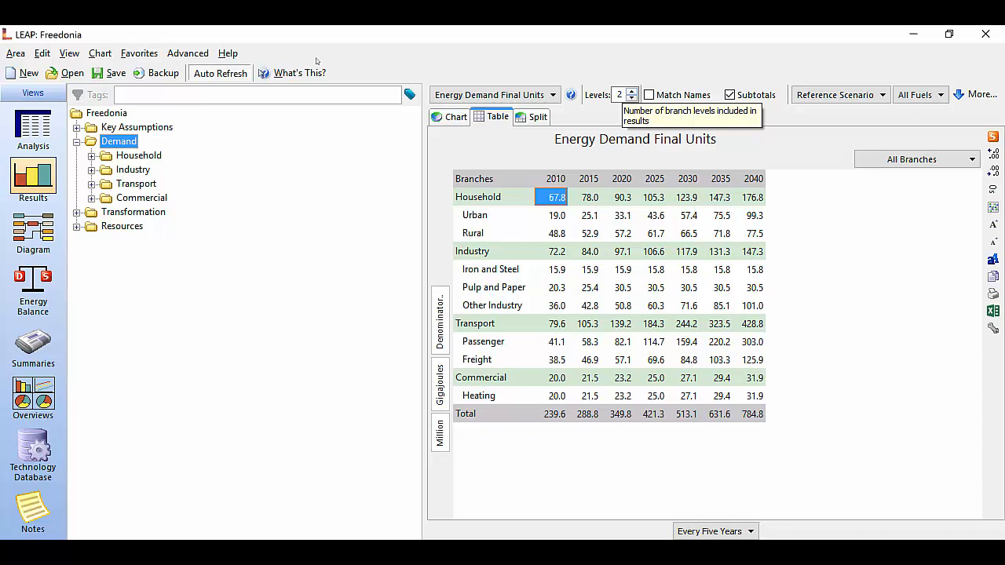
pyautogui.moveTo(633, 95)
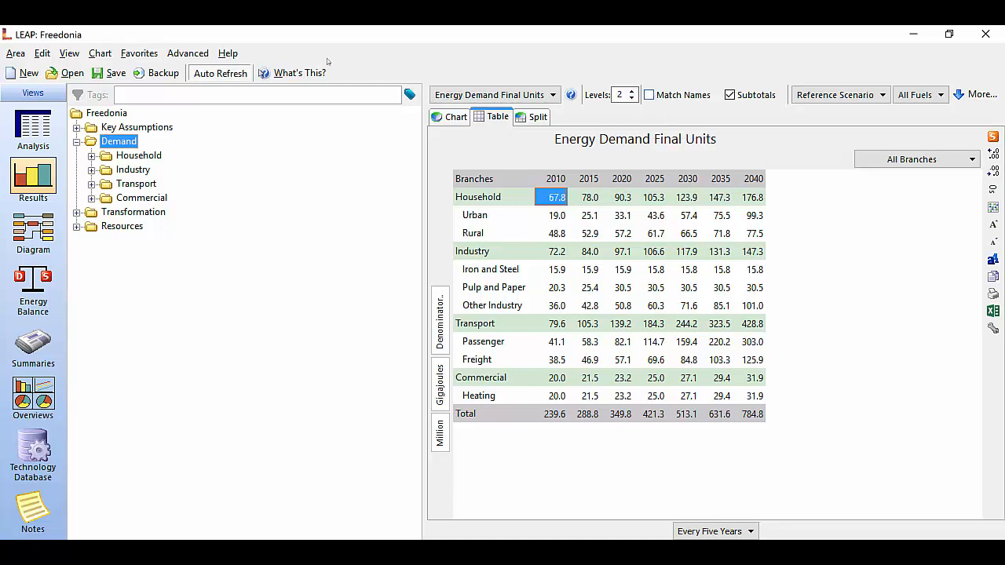
pyautogui.click(649, 95)
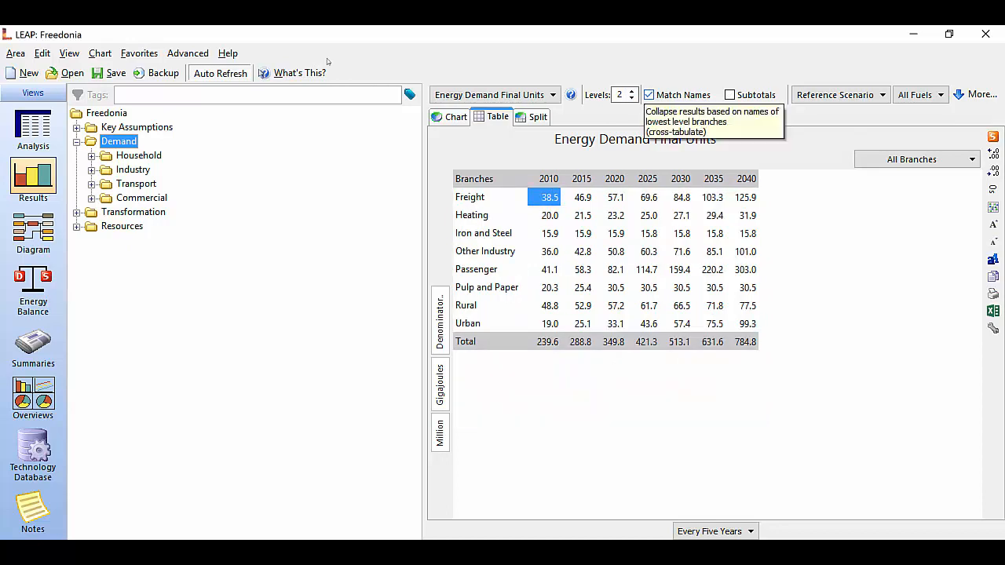
pyautogui.click(650, 94)
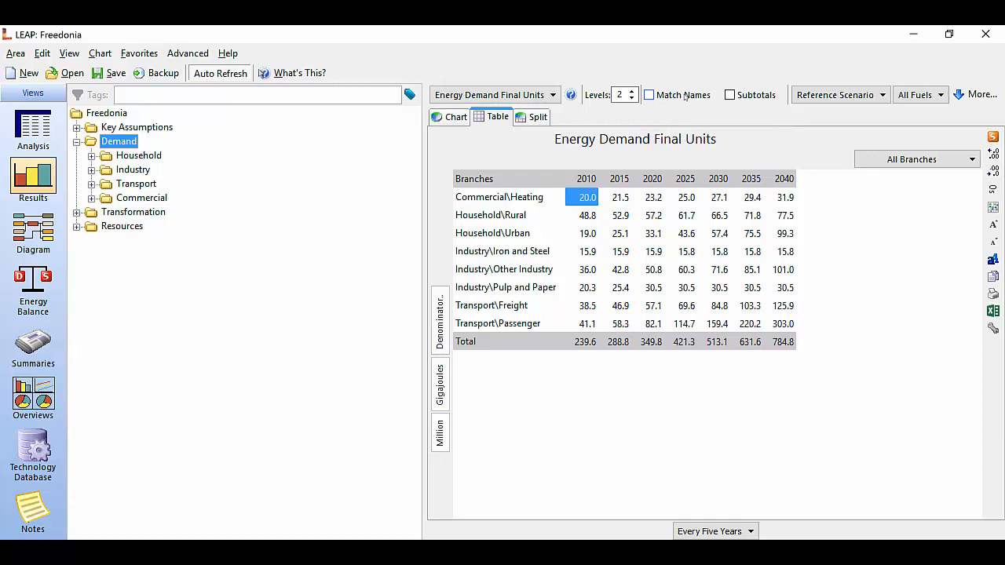
pyautogui.click(730, 95)
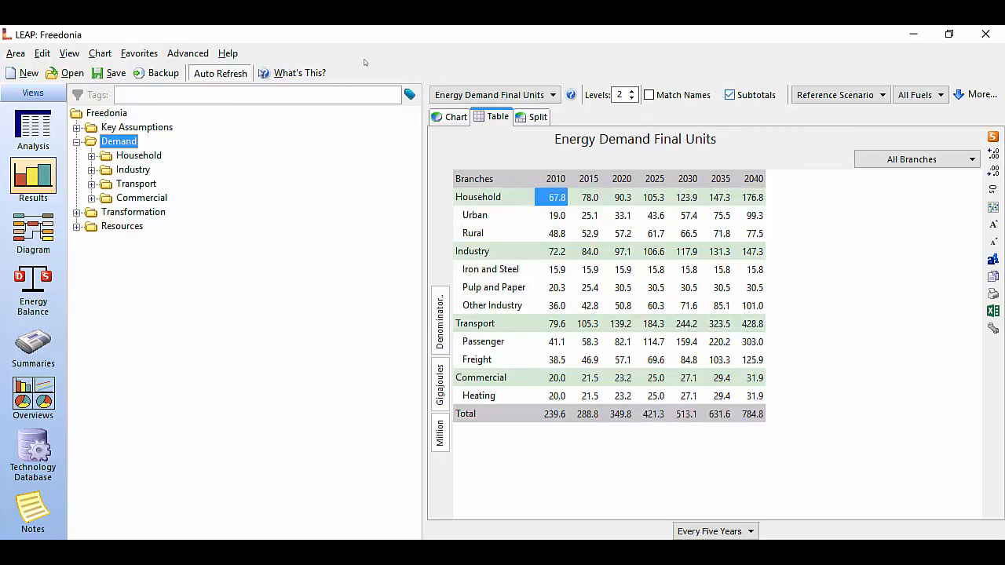
pyautogui.moveTo(755, 94)
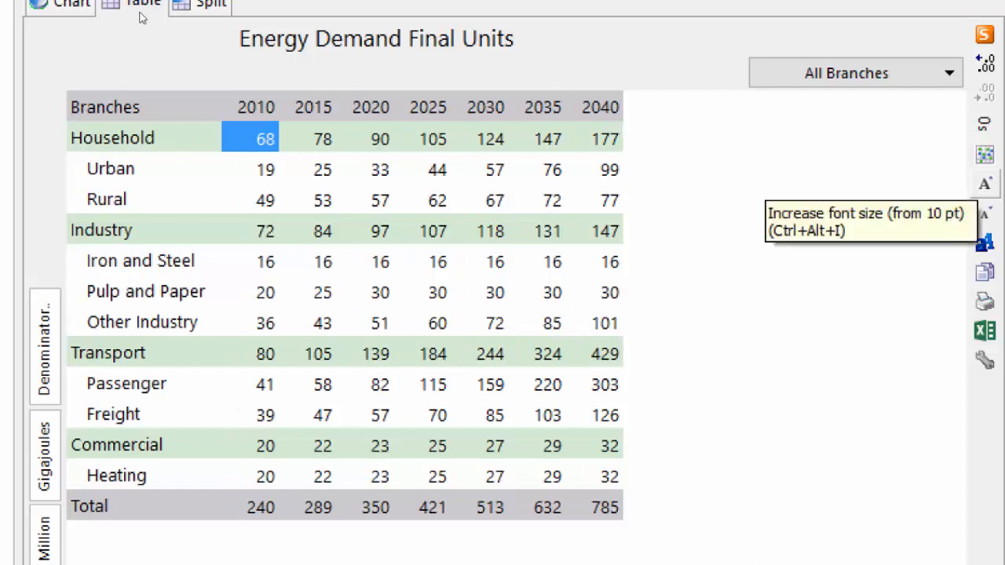
pyautogui.moveTo(984, 243)
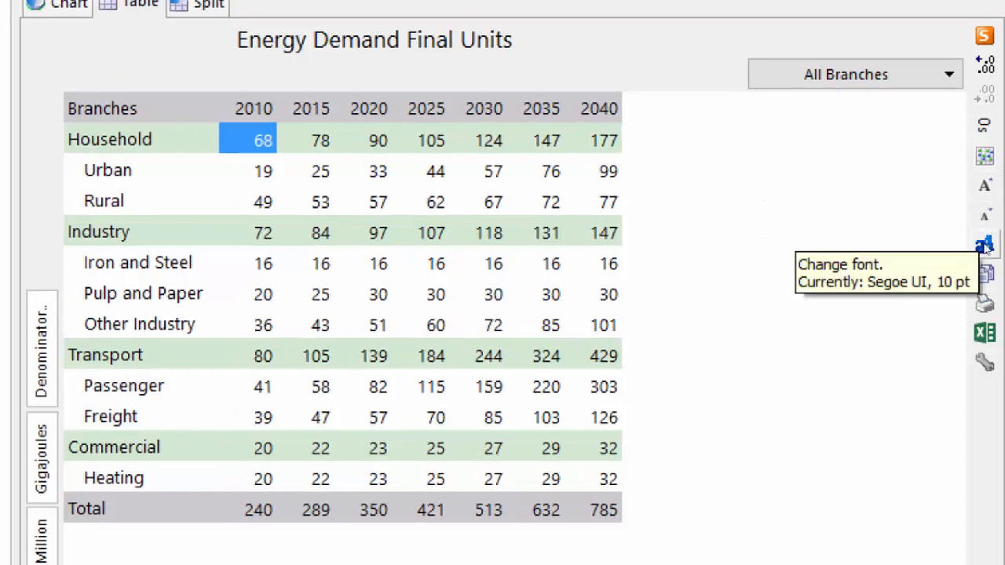
pyautogui.moveTo(142, 87)
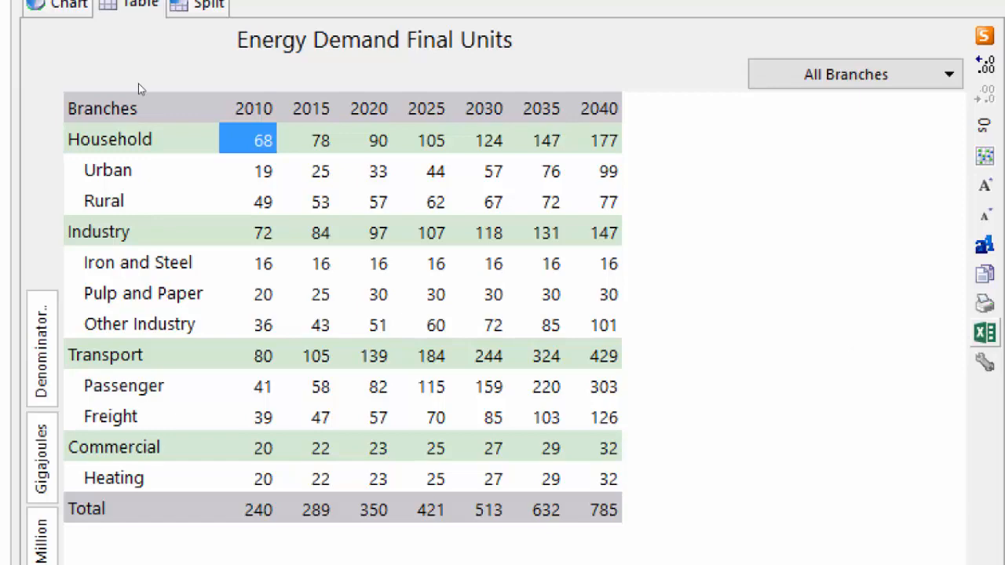
# Decrease the demand table's decimal places to show whole numbers.
pyautogui.click(984, 333)
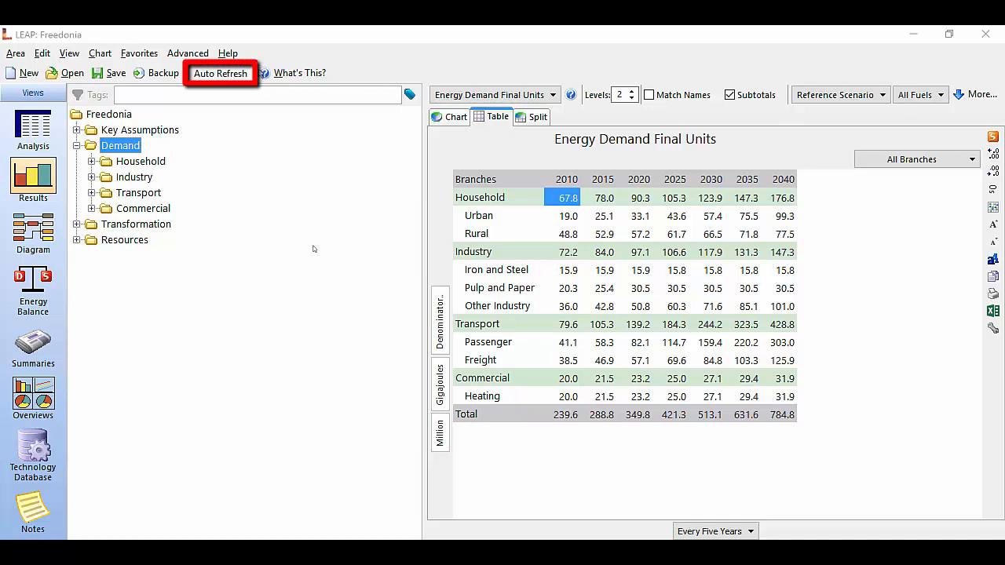
pyautogui.moveTo(314, 249)
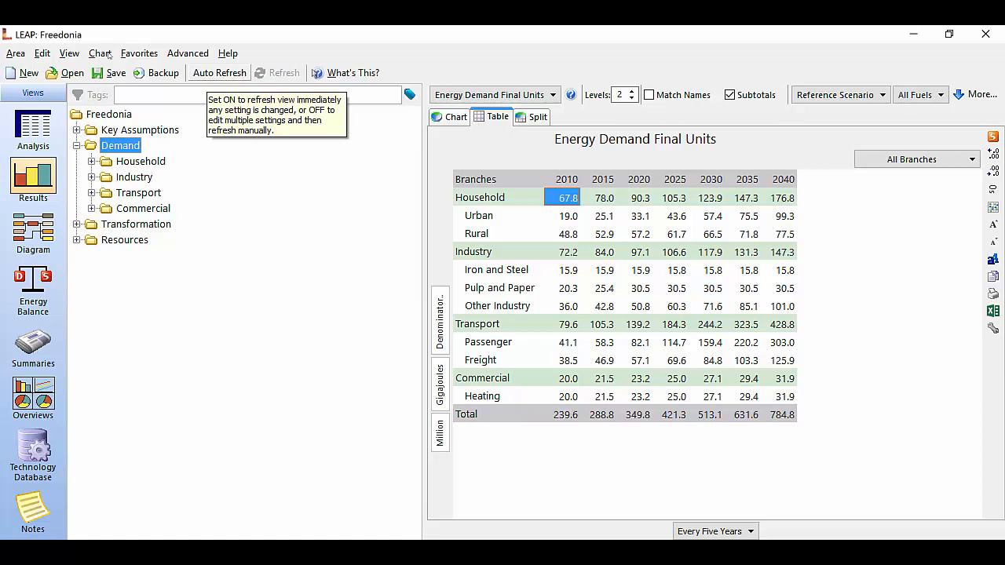
pyautogui.moveTo(283, 72)
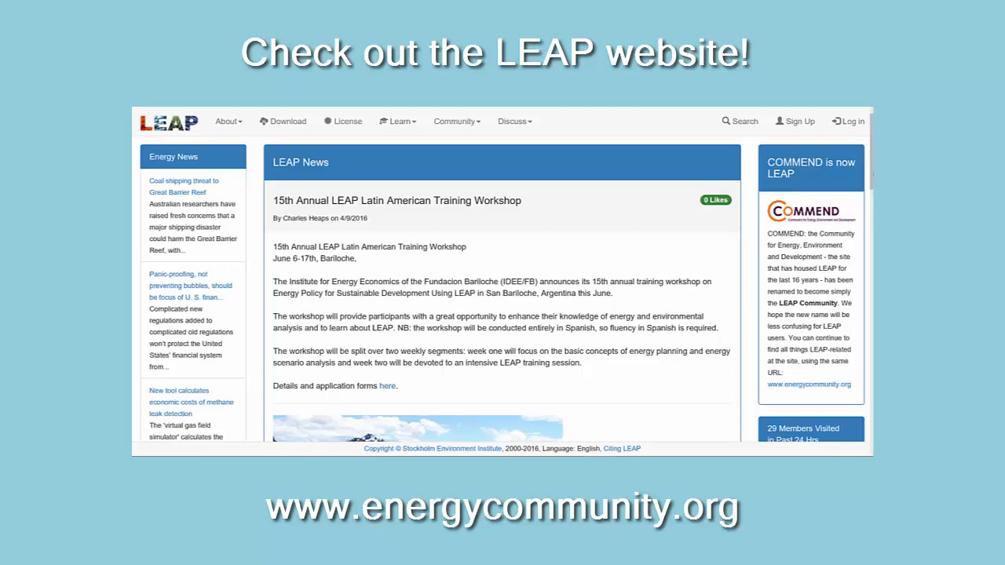
# Scroll the LEAP news page, then open the Discuss forum and browse its topics.
pyautogui.scroll(-3)
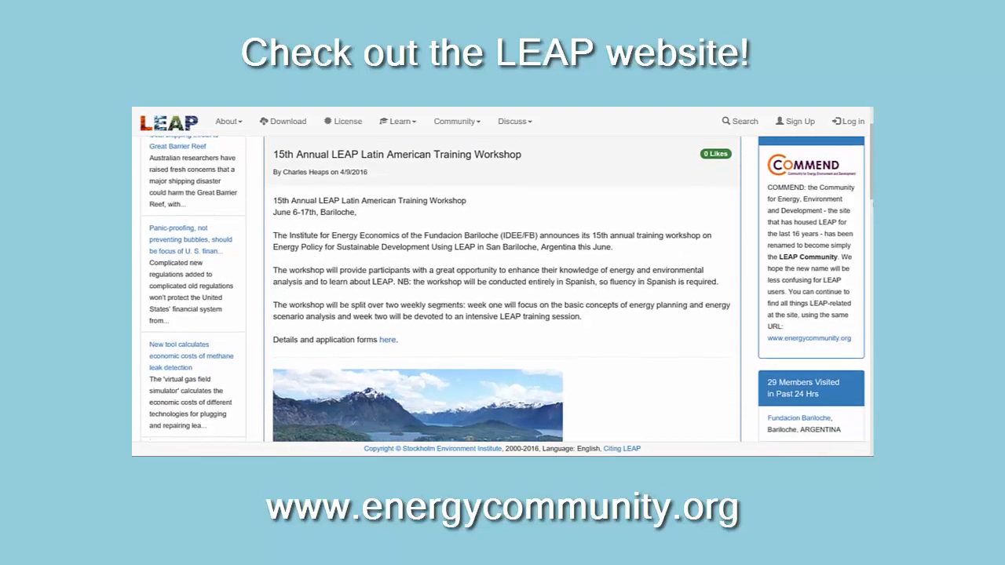
pyautogui.scroll(-3)
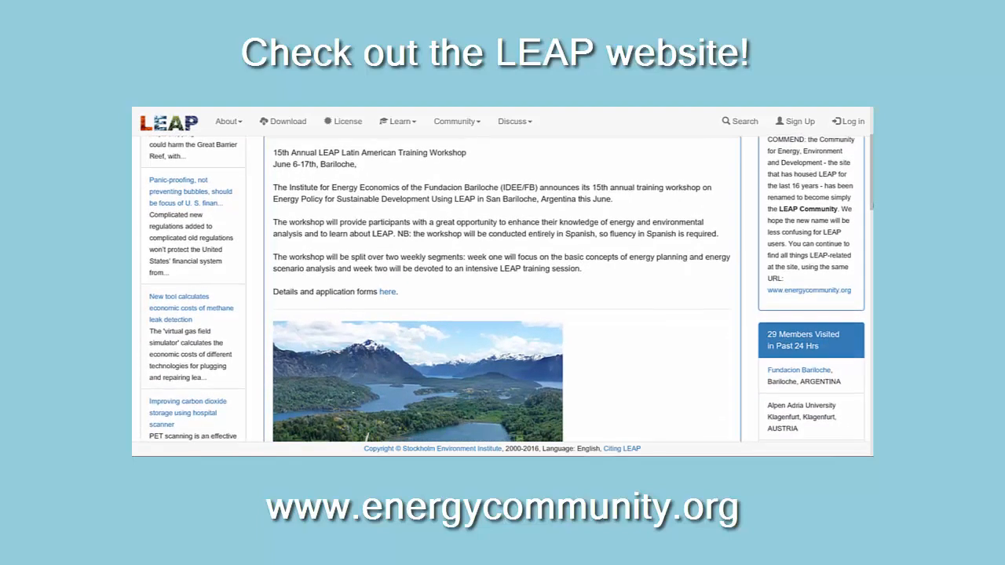
pyautogui.scroll(-3)
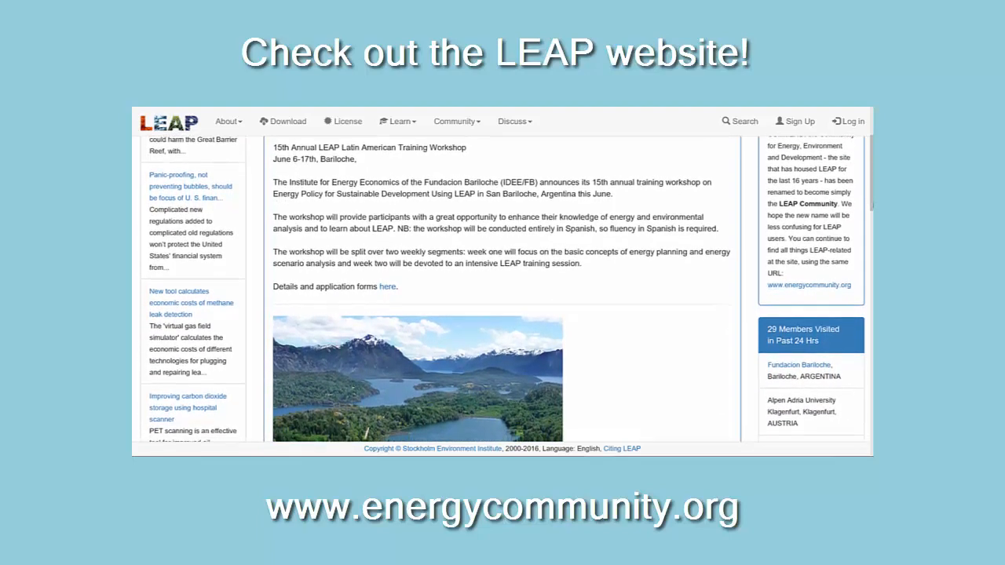
pyautogui.click(512, 121)
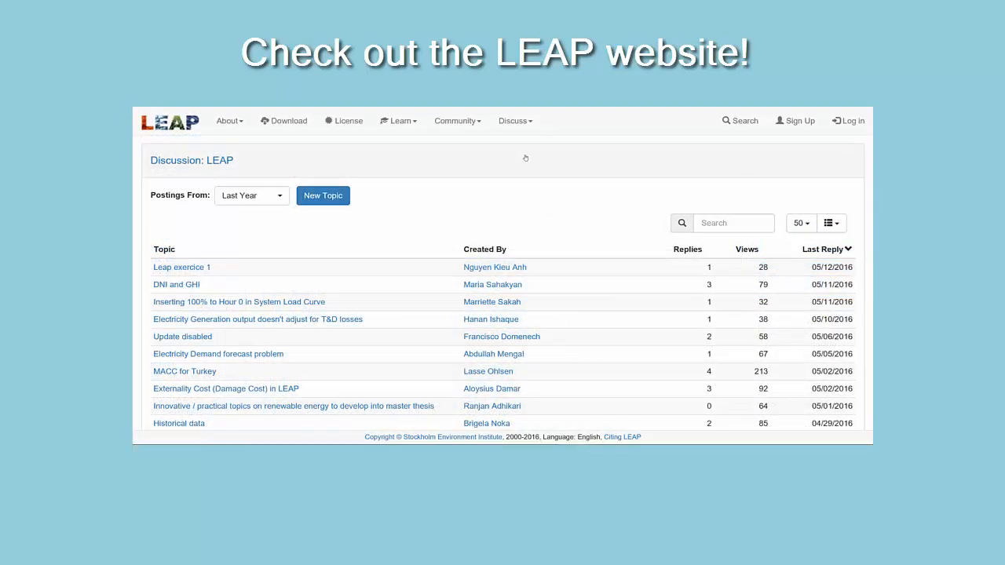
pyautogui.scroll(-3)
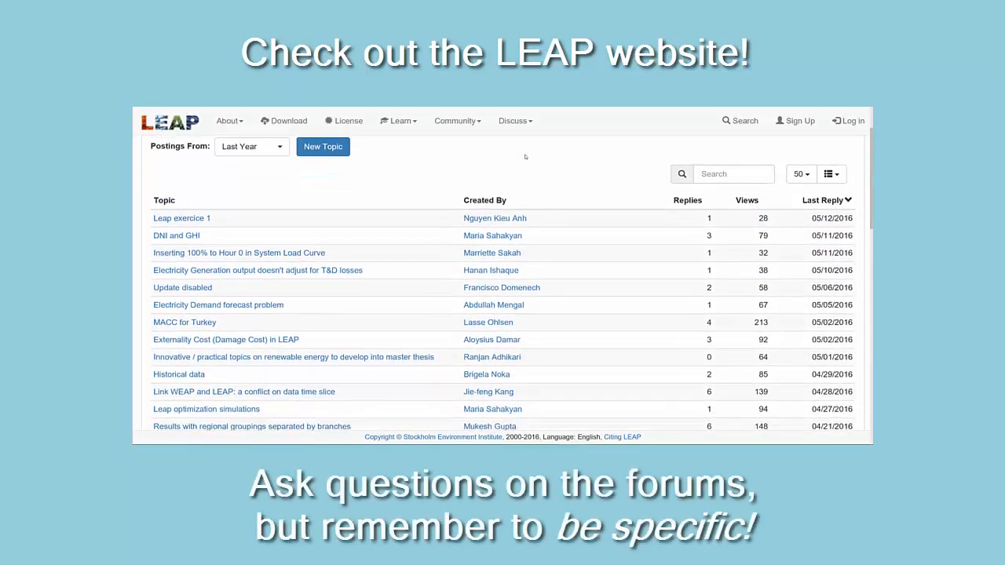
pyautogui.scroll(-3)
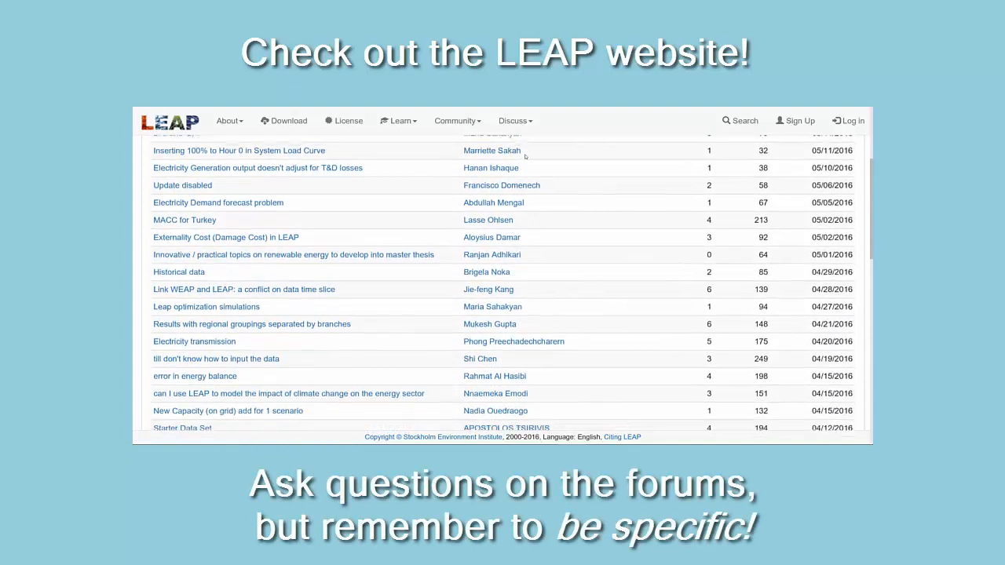
pyautogui.scroll(-3)
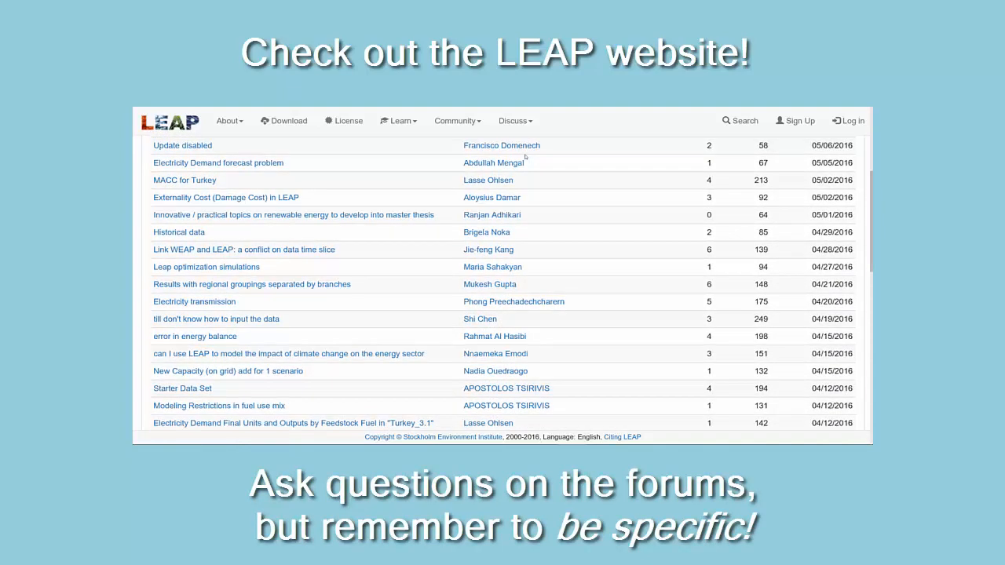
pyautogui.scroll(-3)
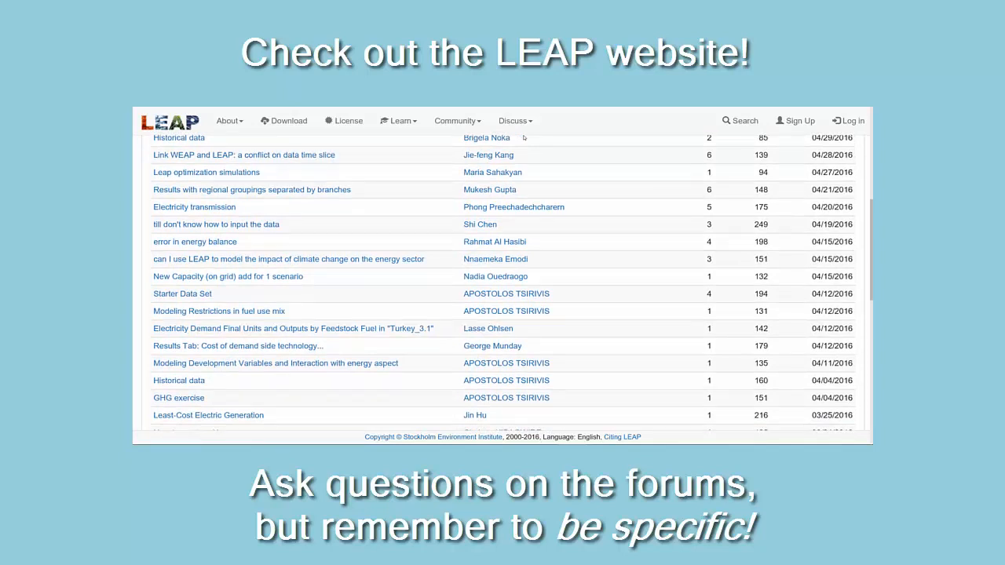
pyautogui.scroll(-3)
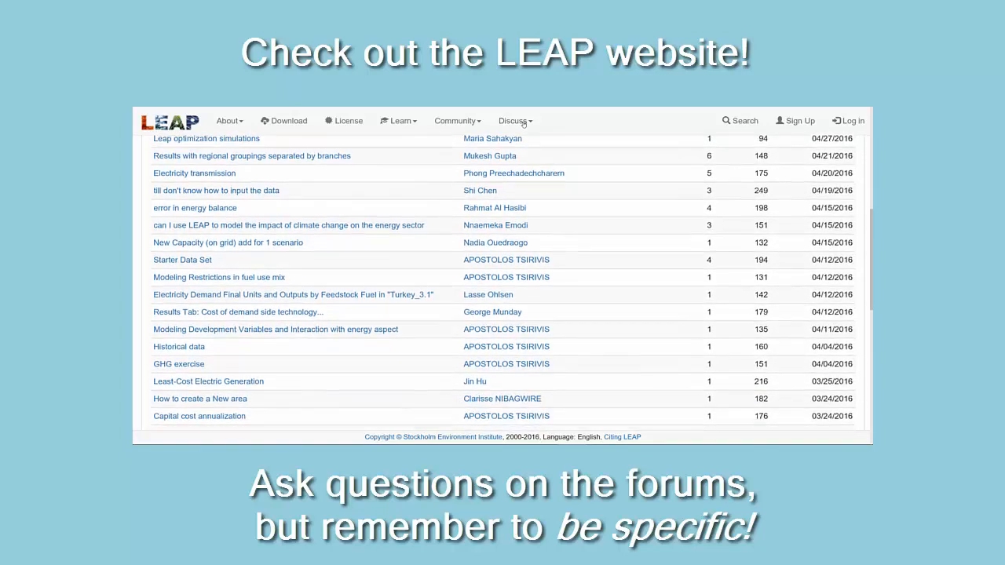